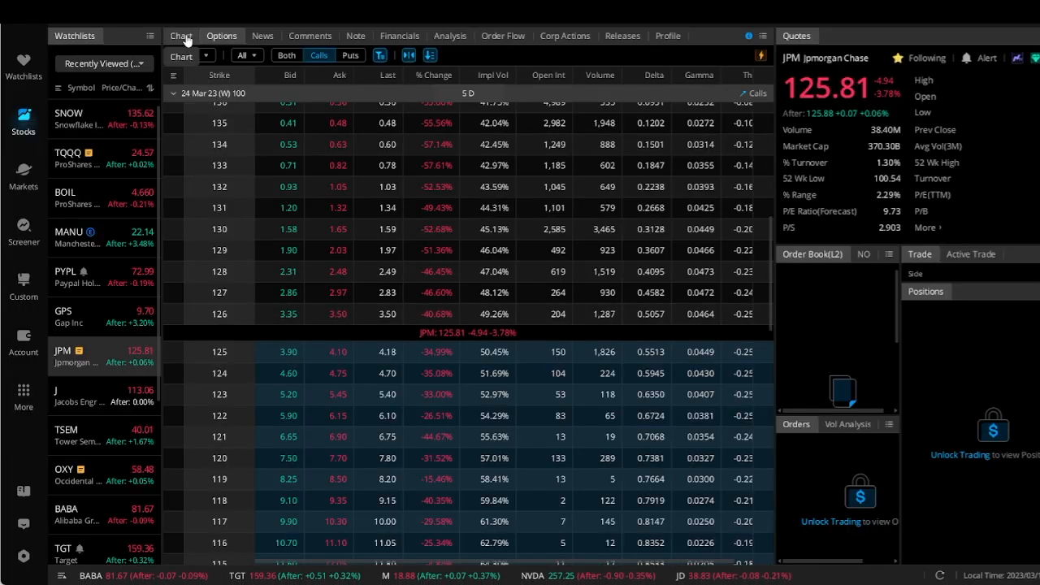
Step: Show JPM's daily candlestick chart in place of its options chain
left_click(182, 36)
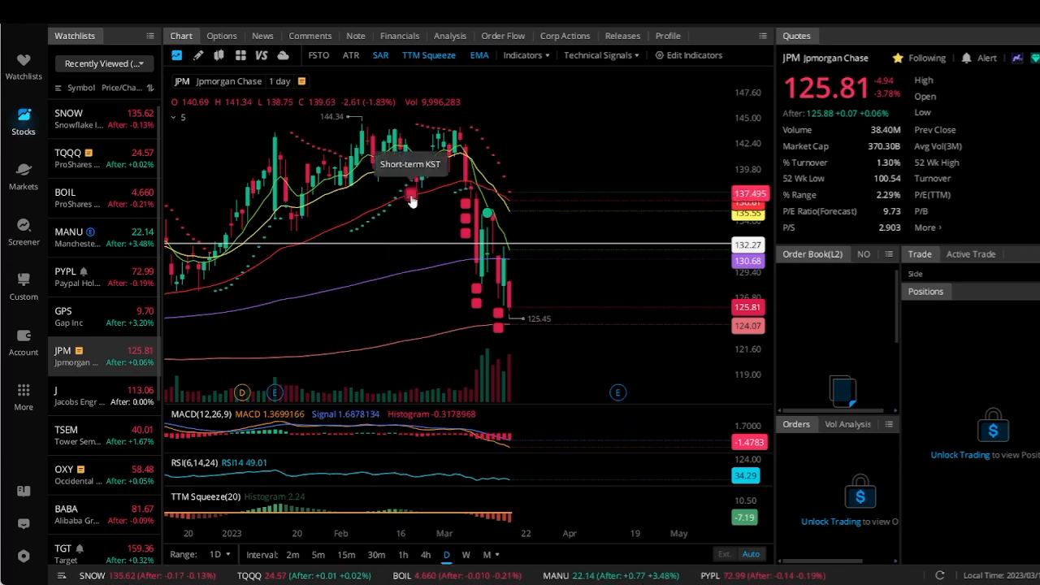
mouse_move(422, 218)
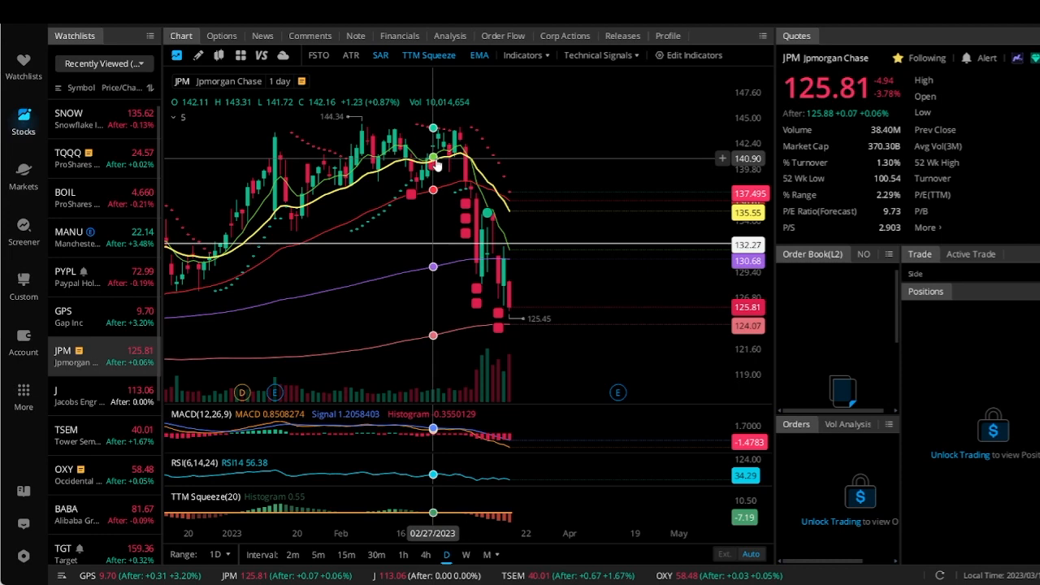
mouse_move(471, 212)
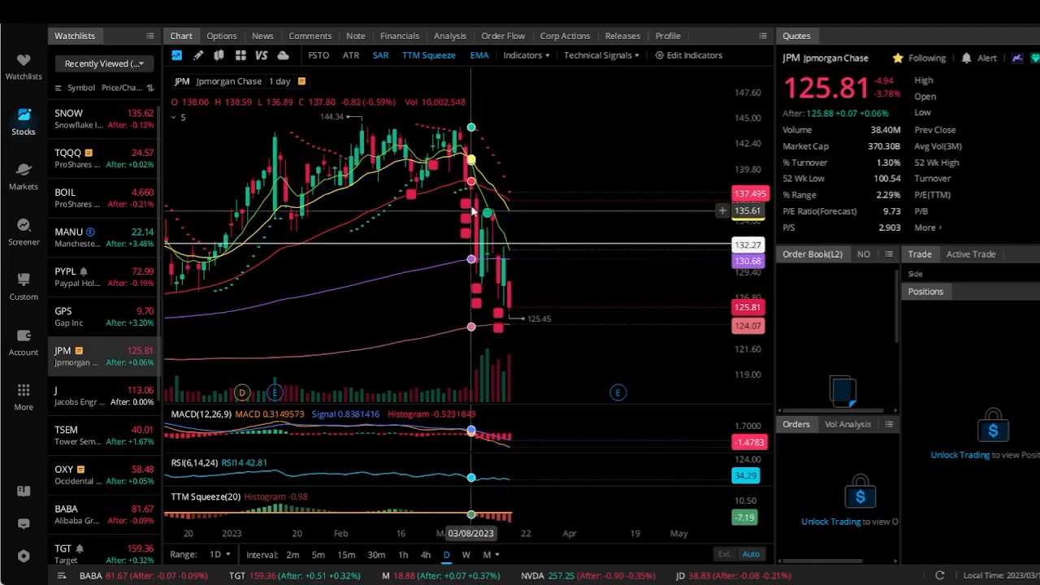
mouse_move(486, 213)
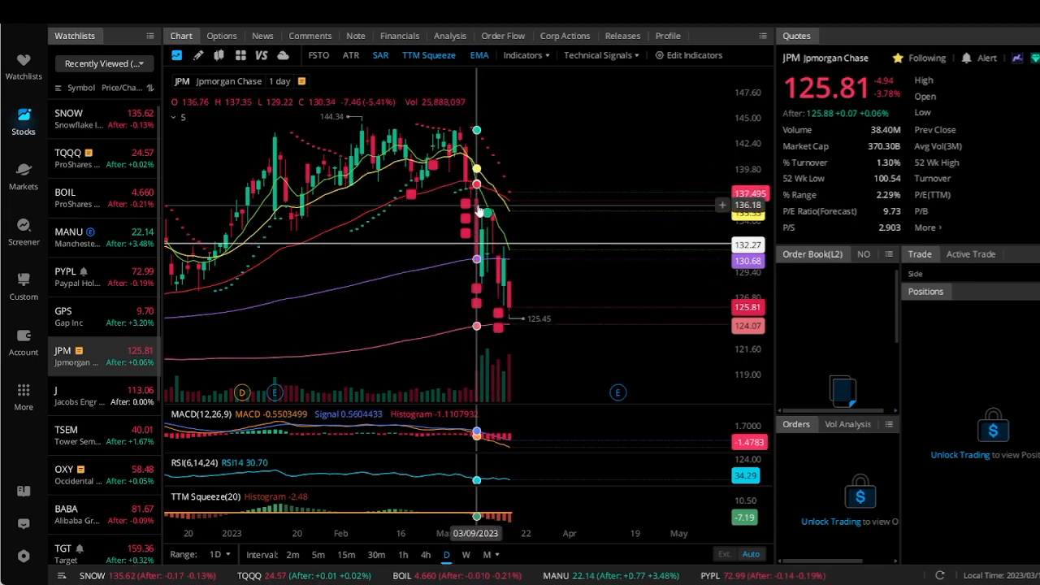
left_click(601, 56)
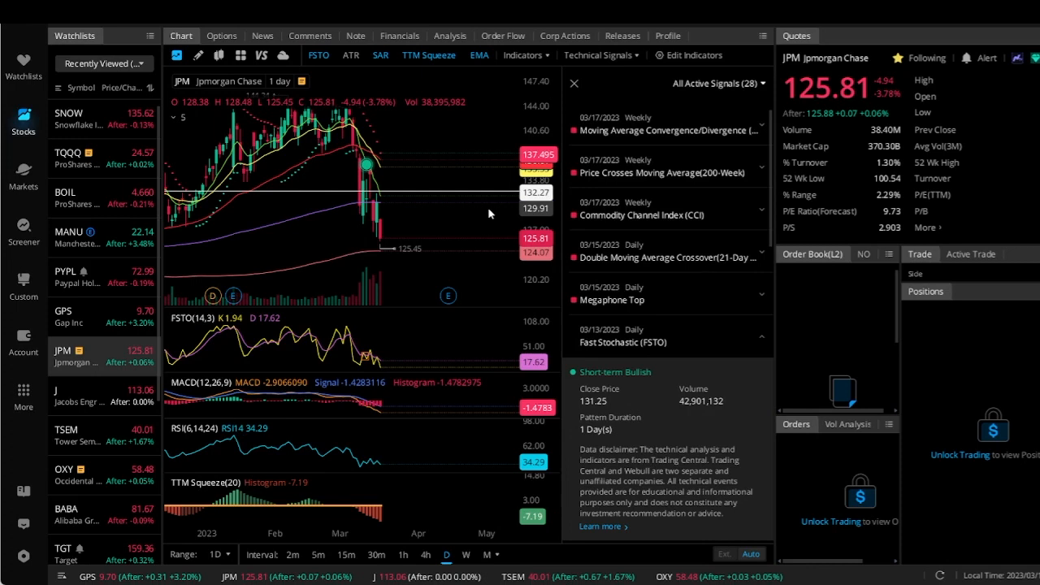
scroll("down", 3)
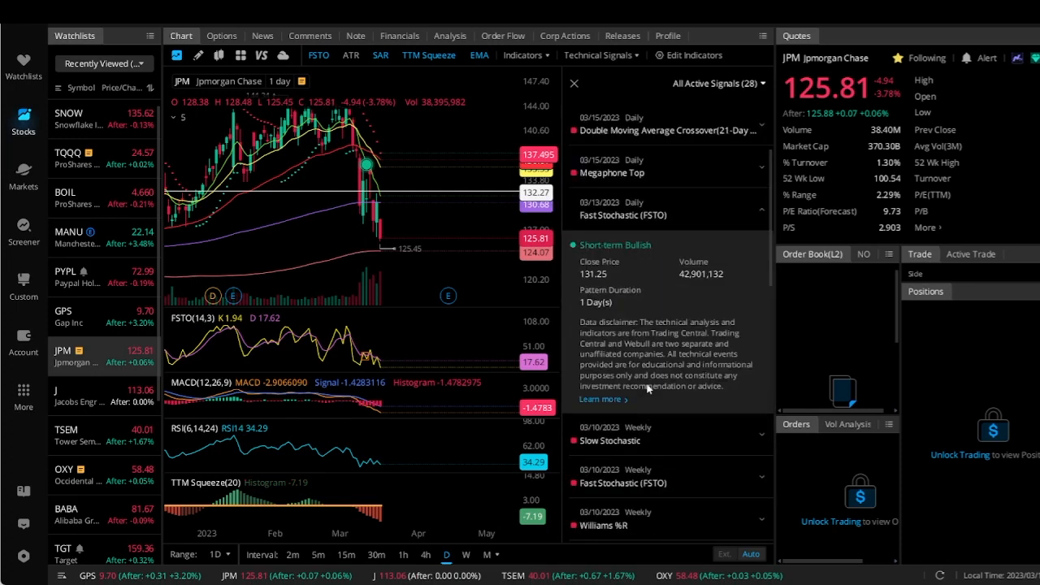
mouse_move(680, 291)
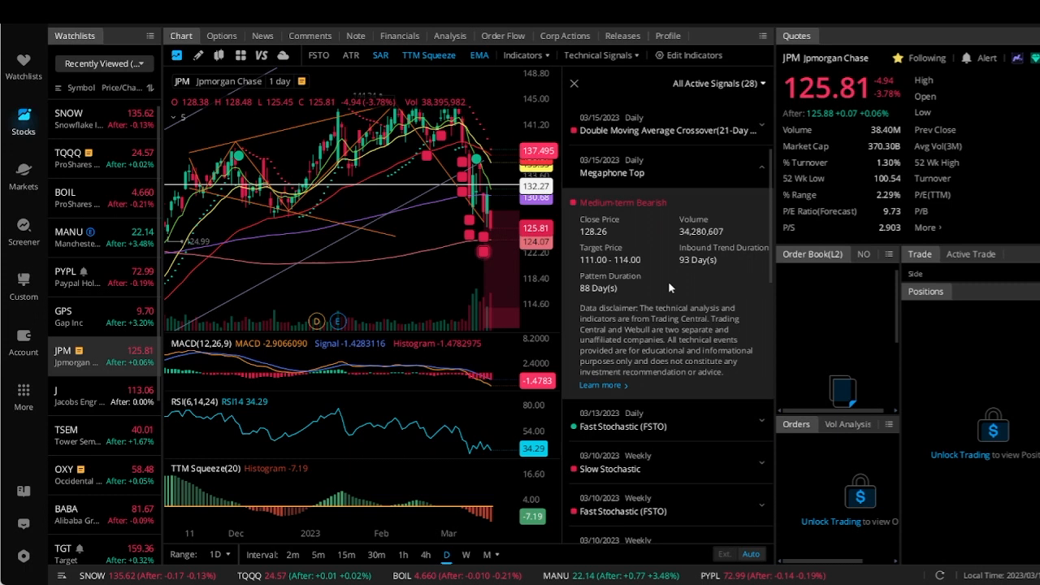
mouse_move(602, 299)
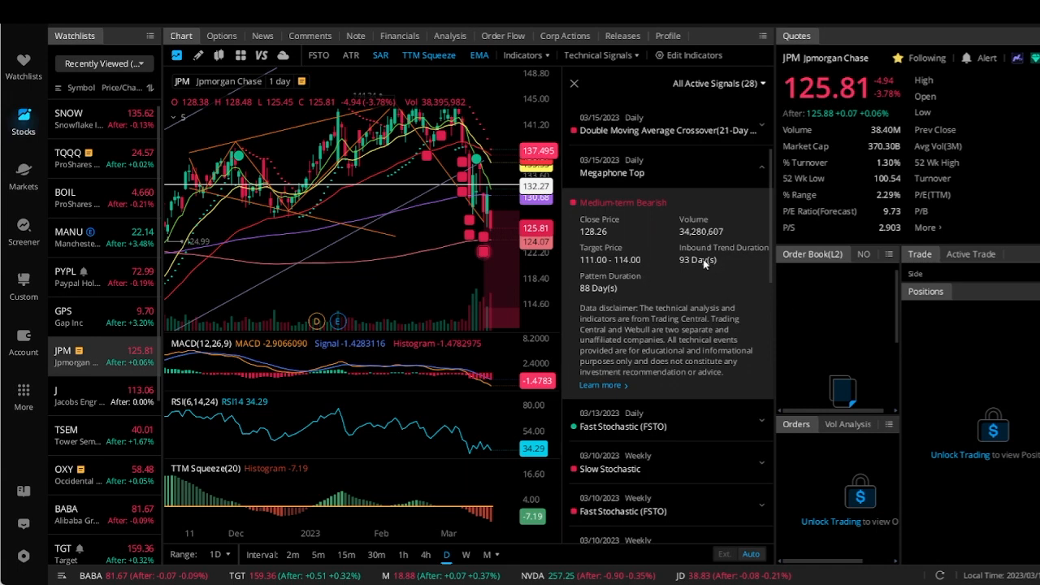
mouse_move(487, 258)
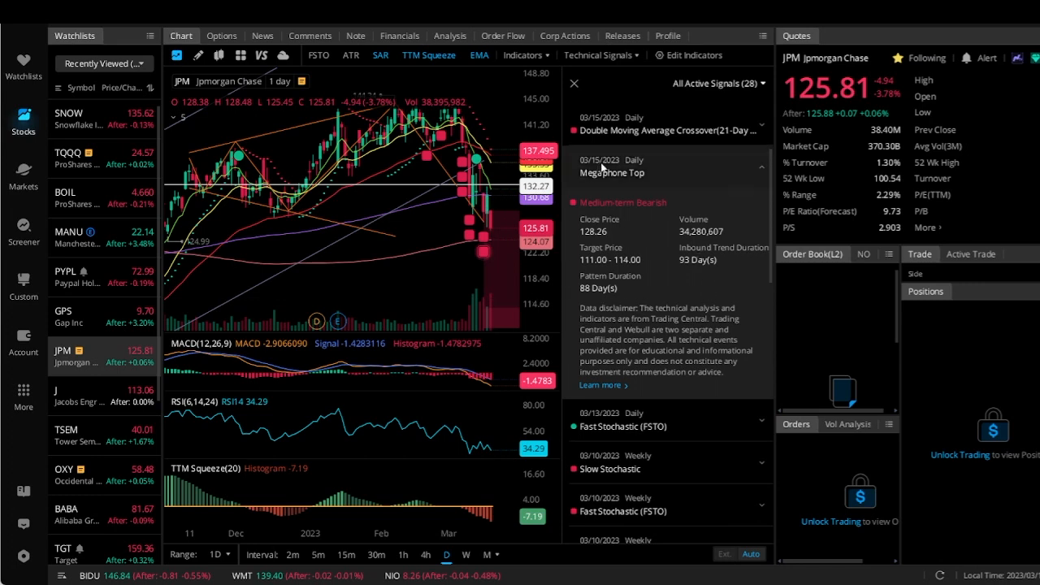
scroll("down", 3)
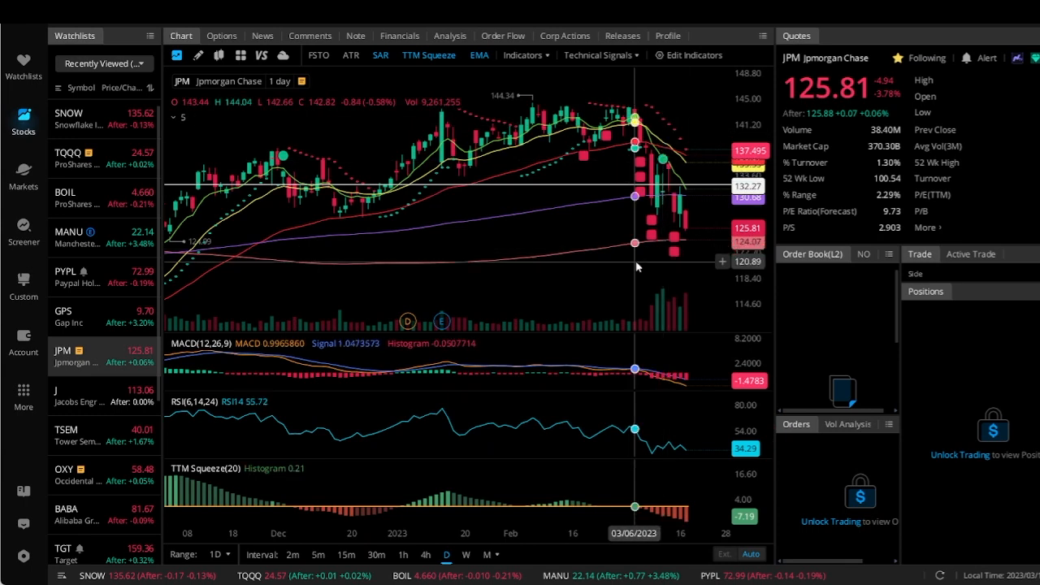
left_click(598, 55)
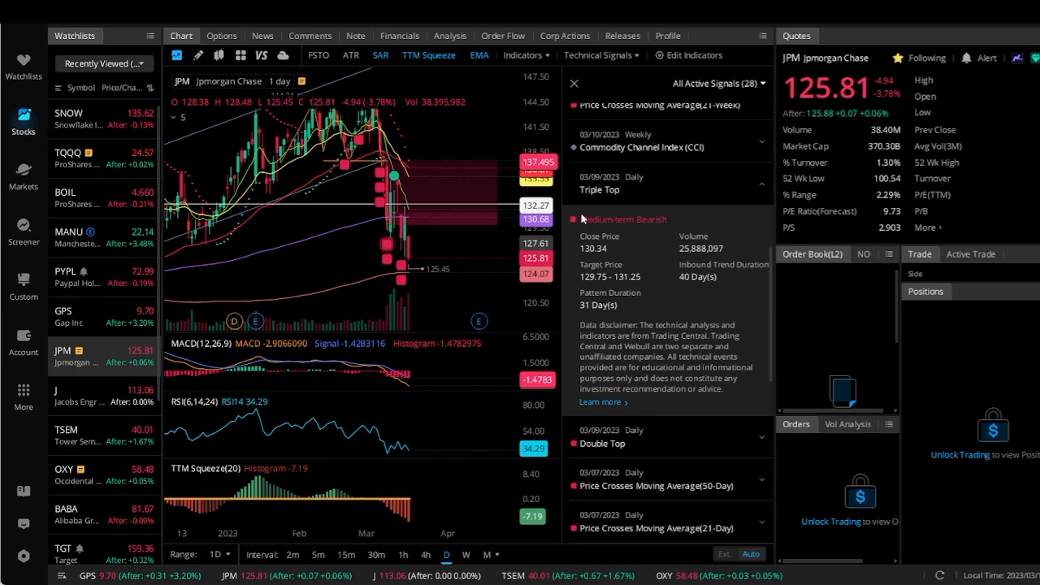
mouse_move(511, 289)
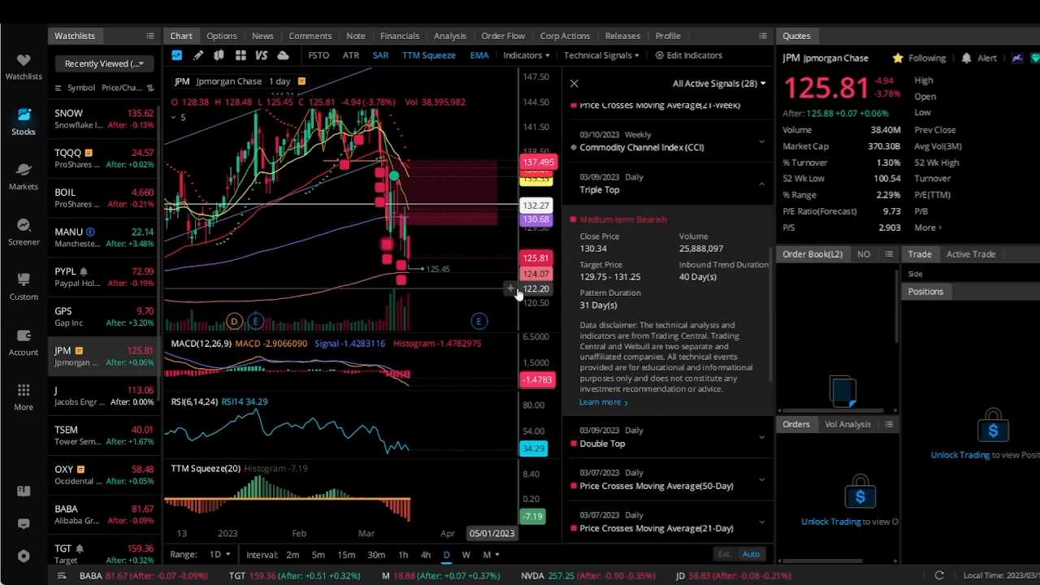
left_click(573, 83)
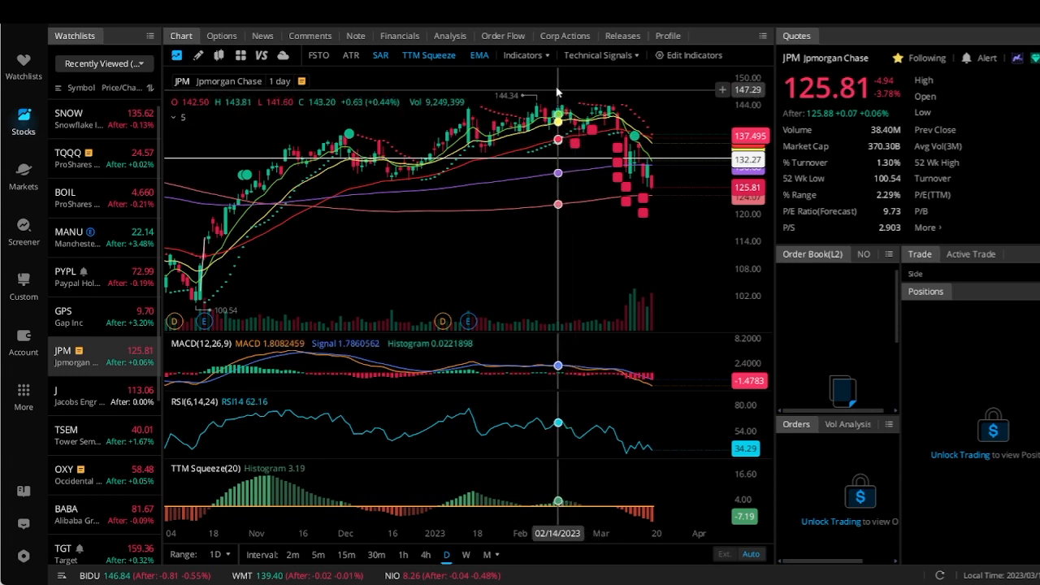
left_click(523, 55)
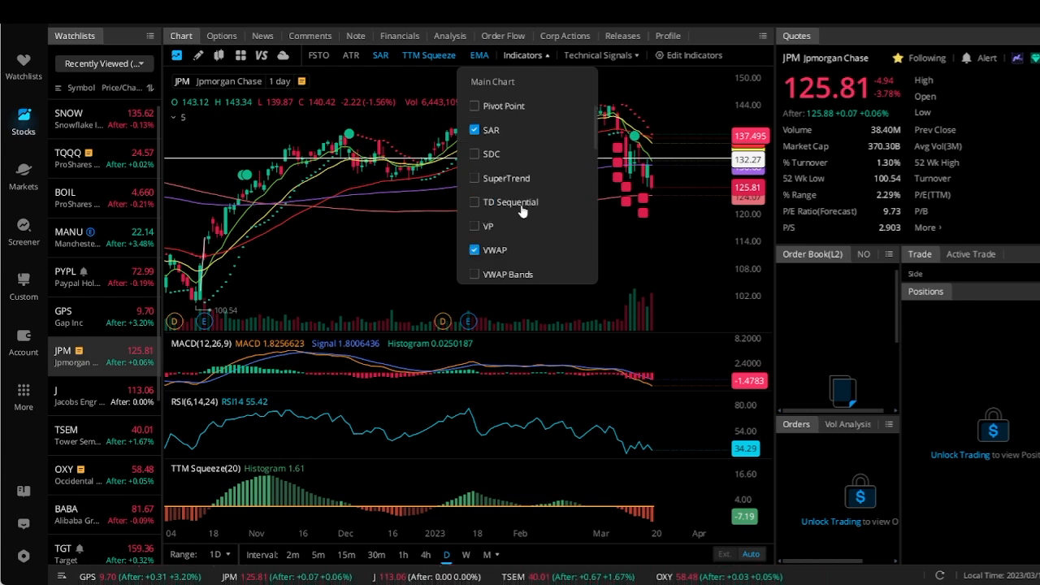
scroll("down", 3)
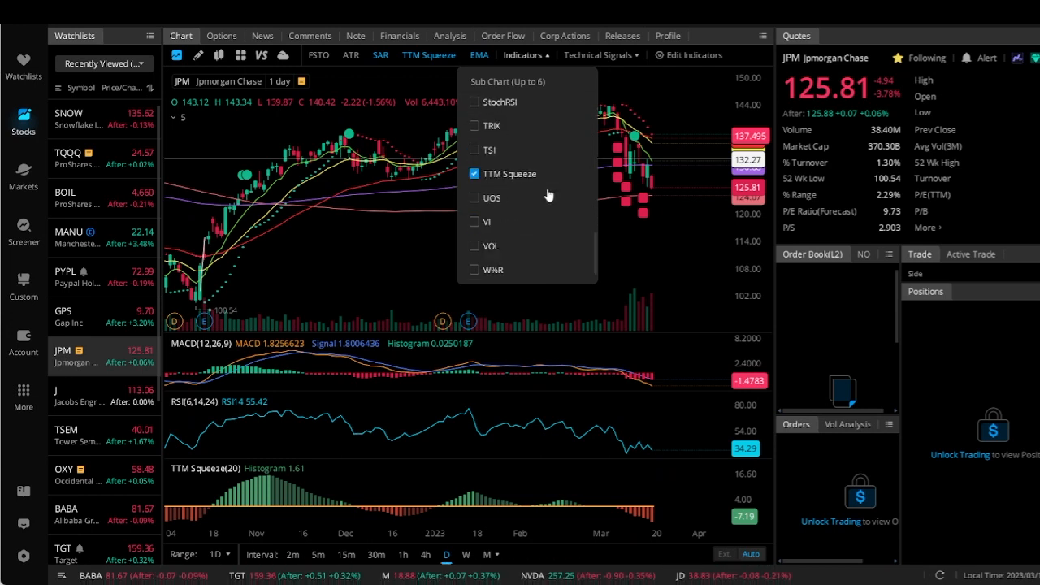
mouse_move(491, 150)
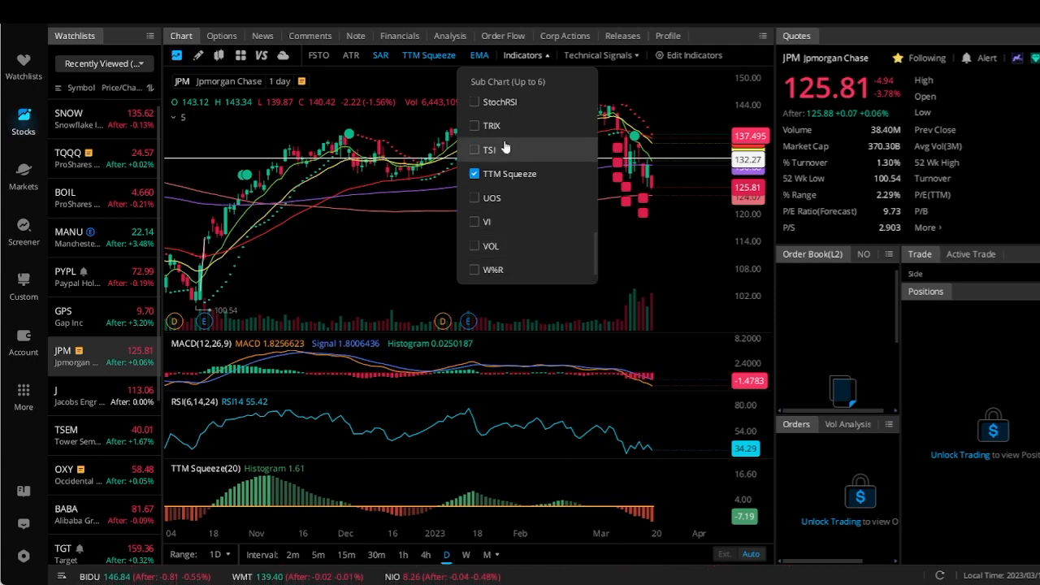
mouse_move(627, 265)
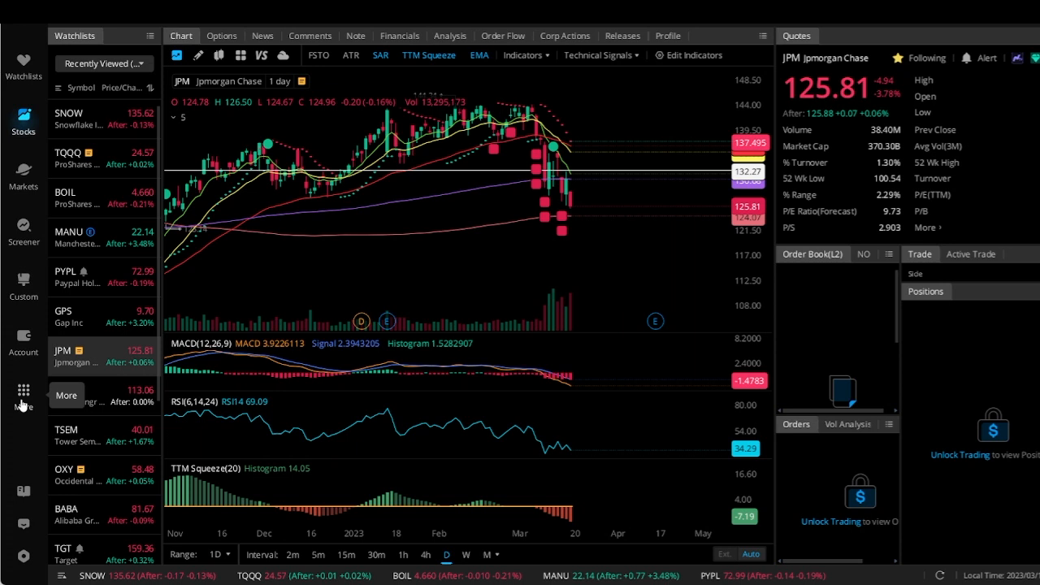
Step: Load SNOW into the combined trading layout with chart, options chain and order entry
left_click(23, 390)
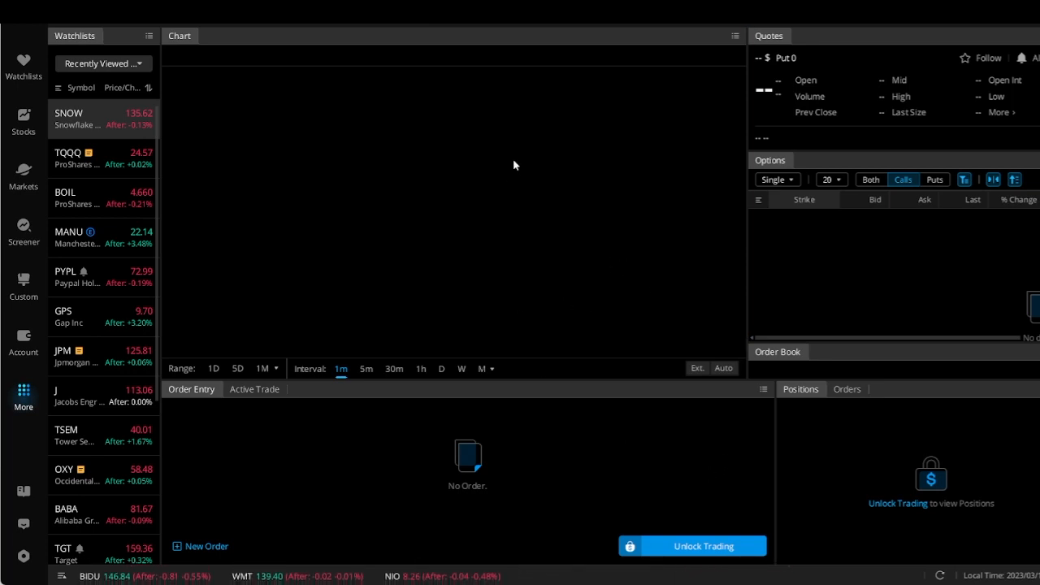
mouse_move(216, 85)
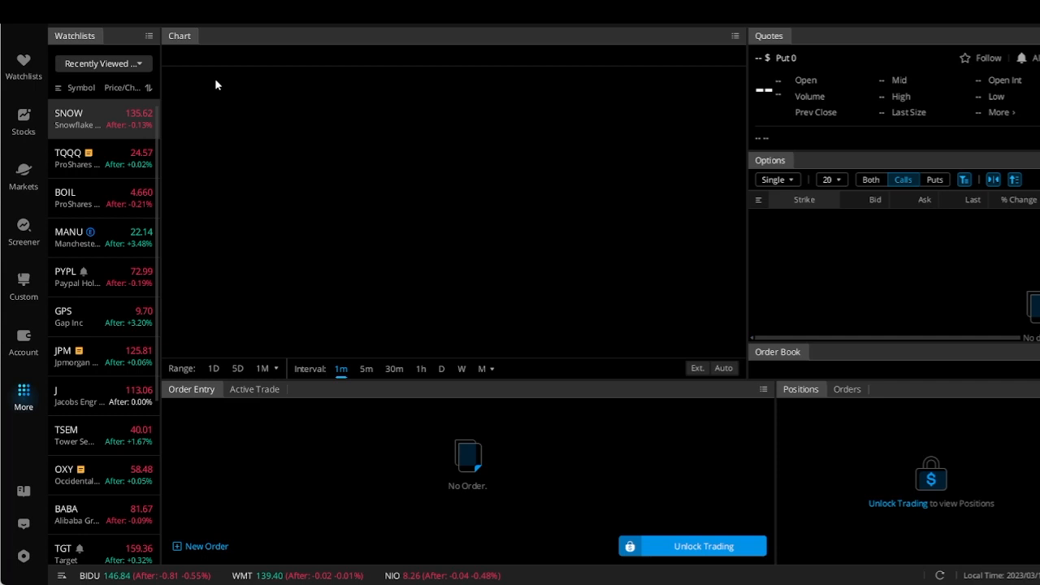
left_click(69, 117)
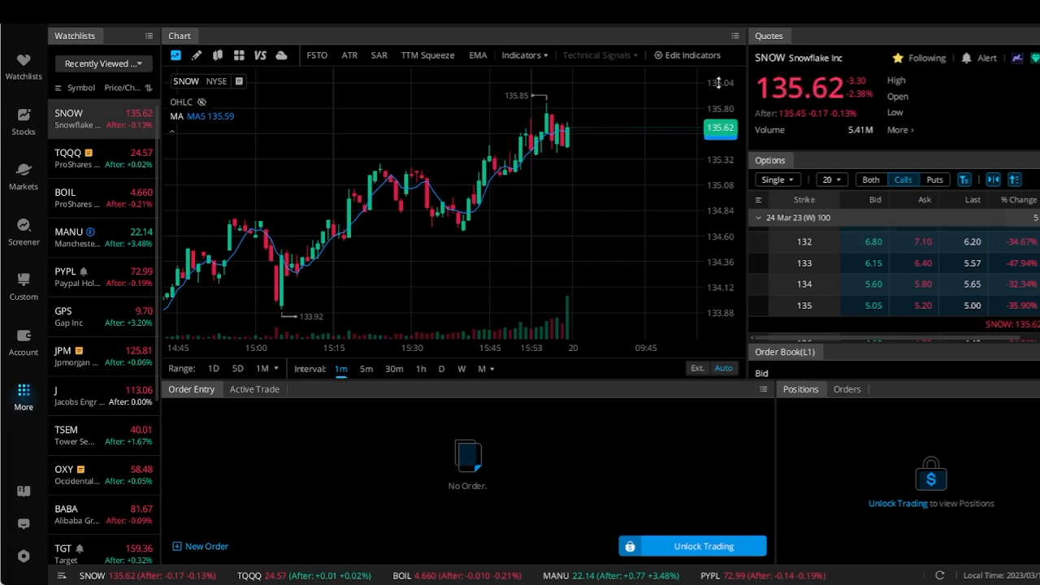
mouse_move(573, 73)
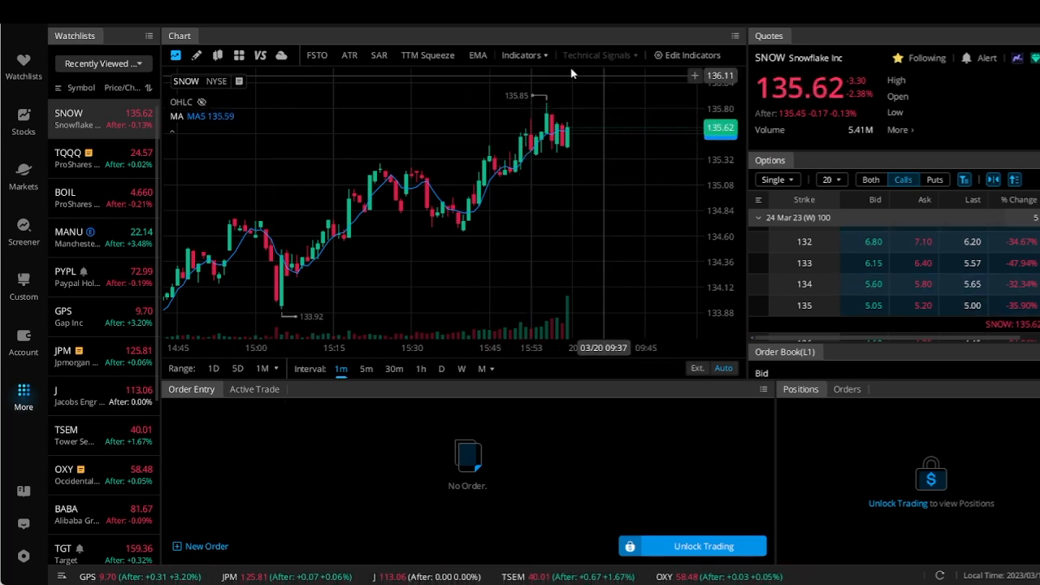
mouse_move(603, 73)
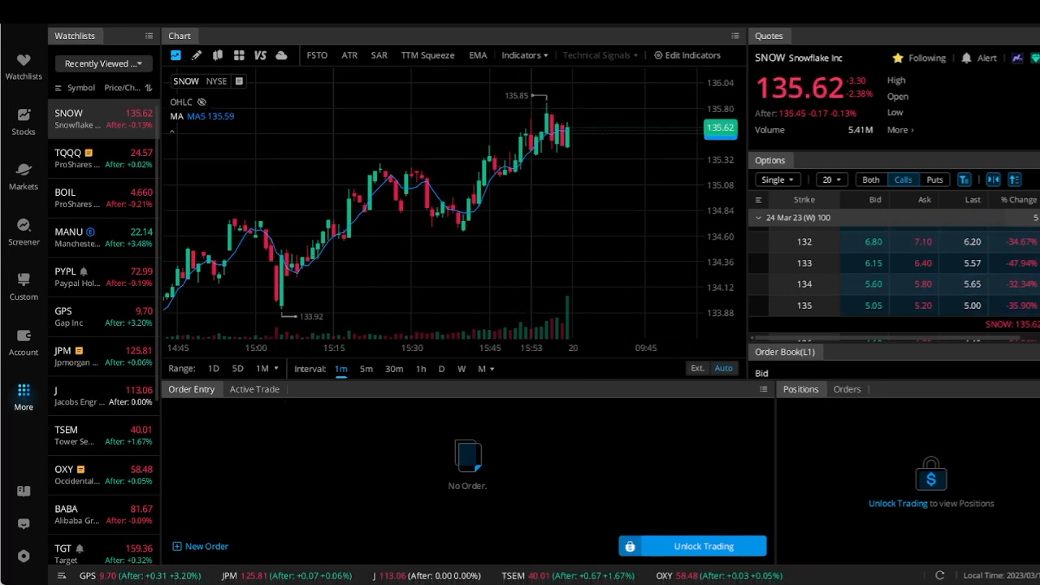
mouse_move(985, 482)
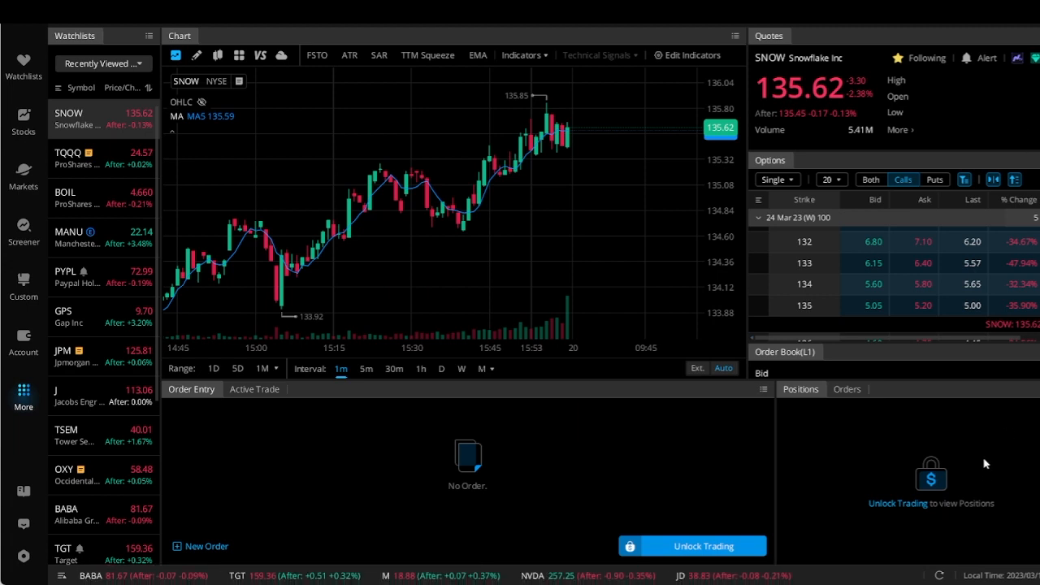
mouse_move(890, 476)
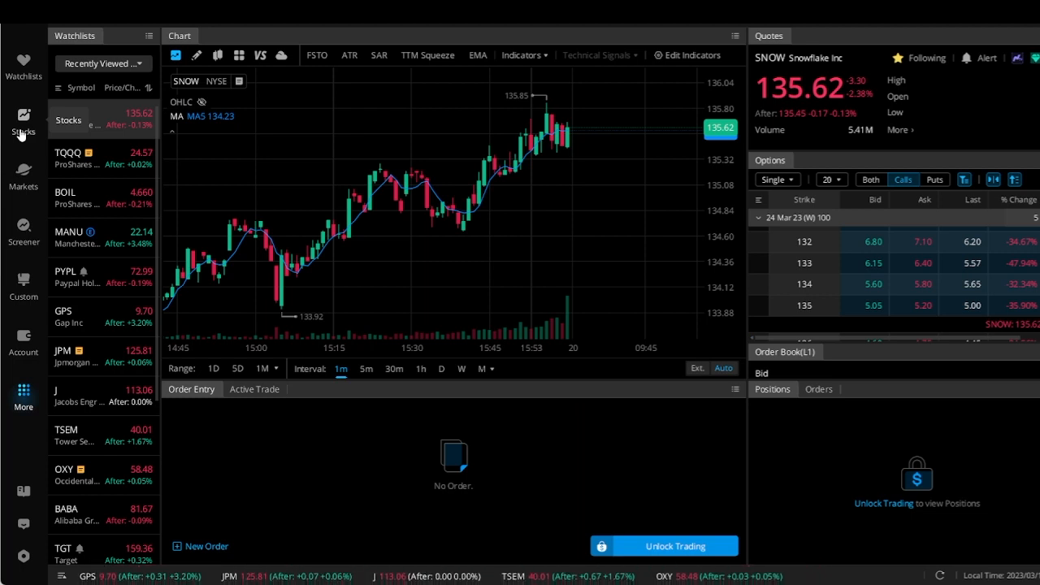
mouse_move(611, 138)
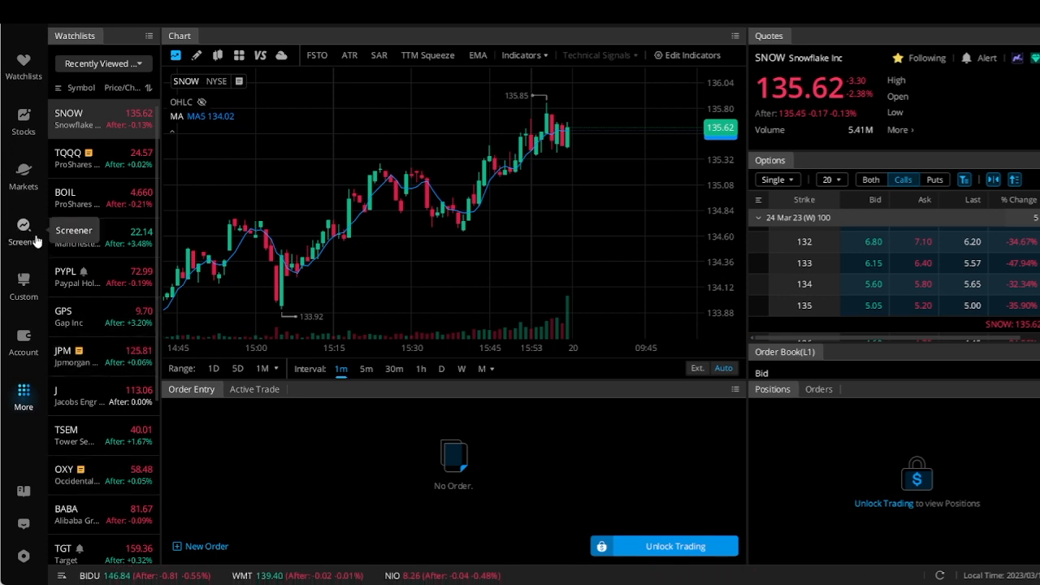
Step: In the Option Screener, add Theta as a criterion and start saving the filters under a name
left_click(23, 230)
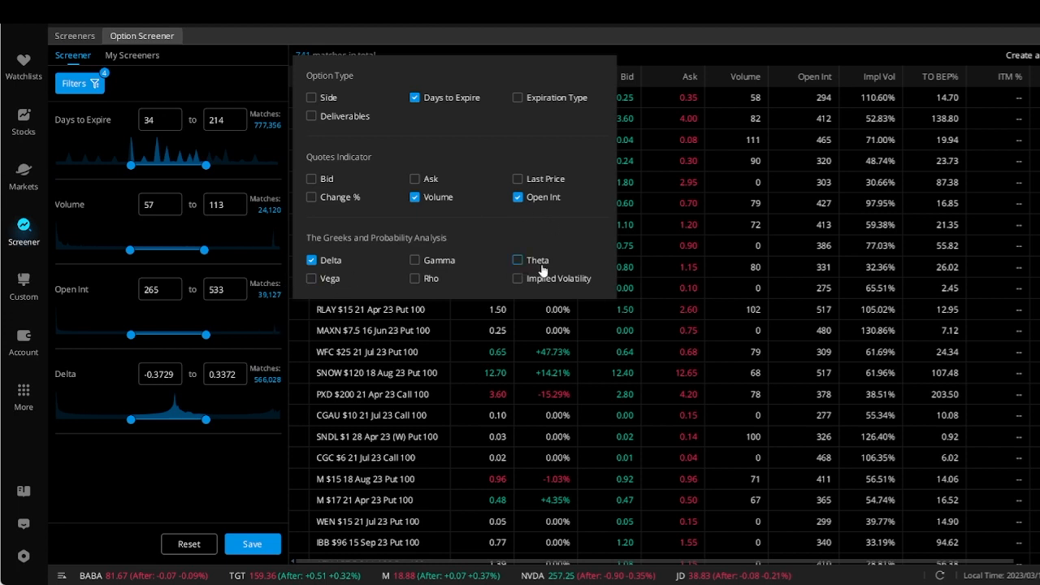
left_click(517, 278)
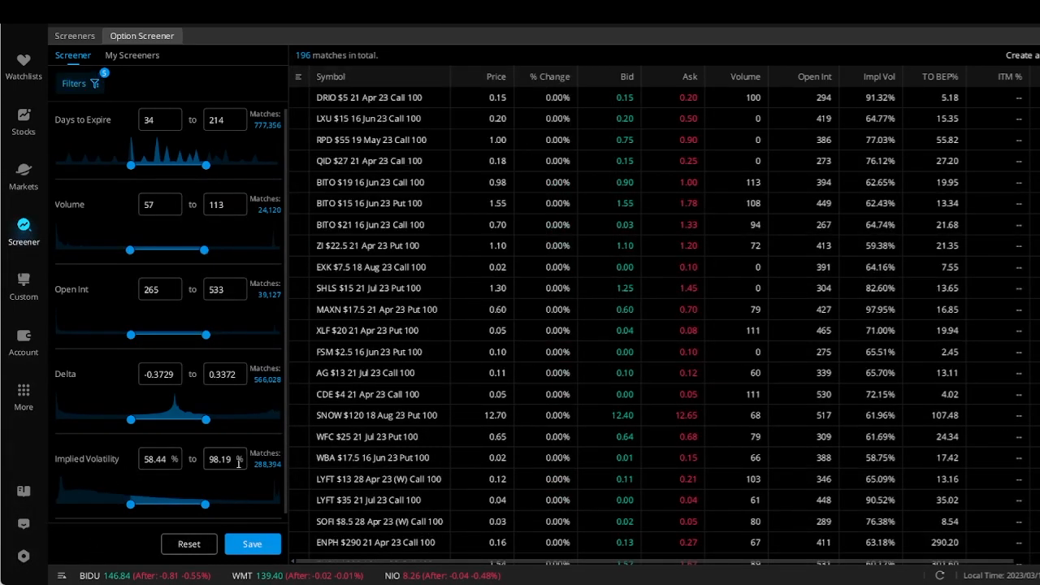
left_click(252, 543)
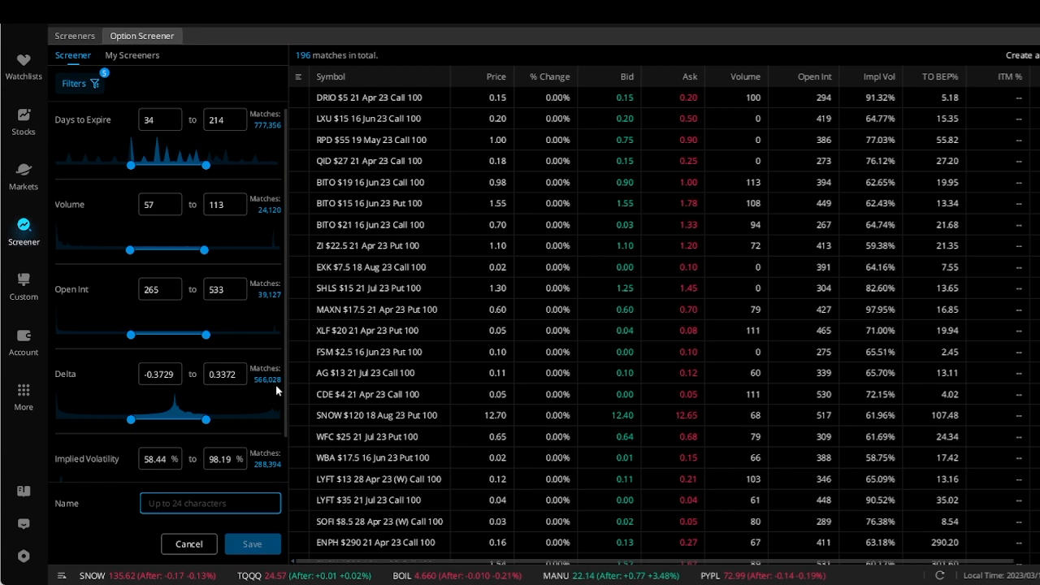
mouse_move(388, 149)
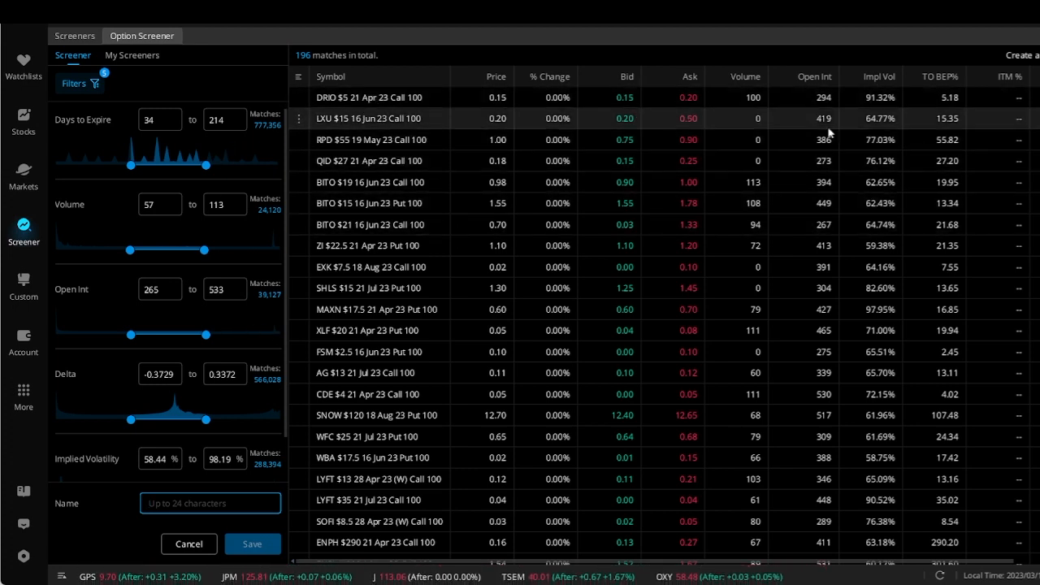
mouse_move(436, 161)
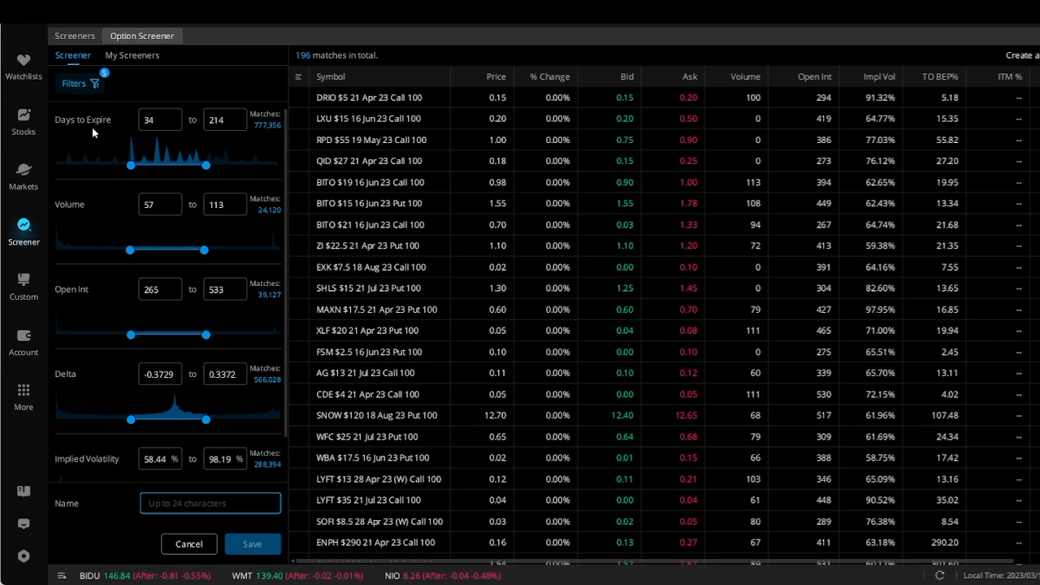
mouse_move(198, 85)
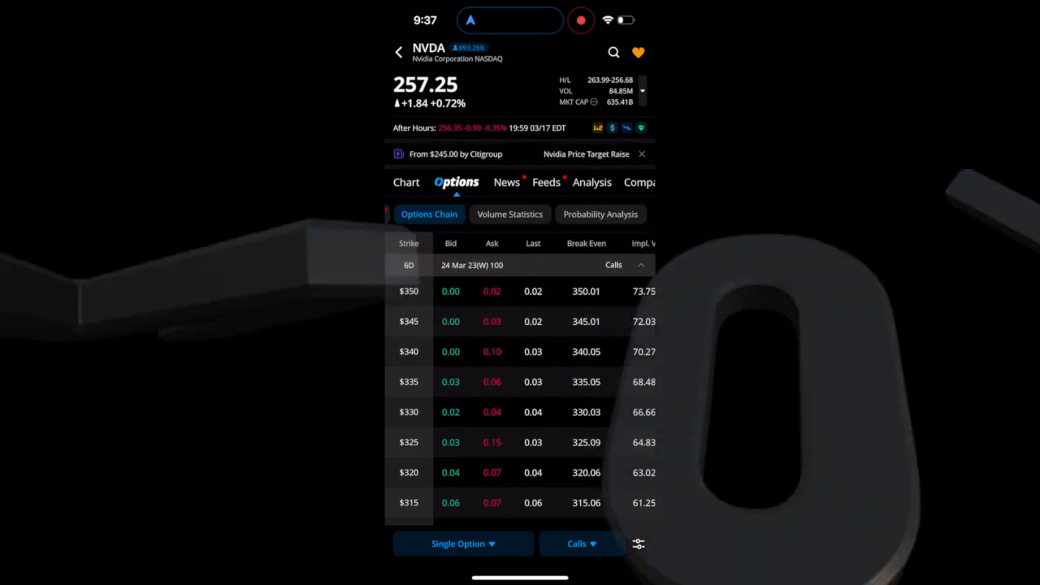
Step: Set NVDA's probability analysis to OTM mode with a 95.45% (±2σ) range
left_click(601, 215)
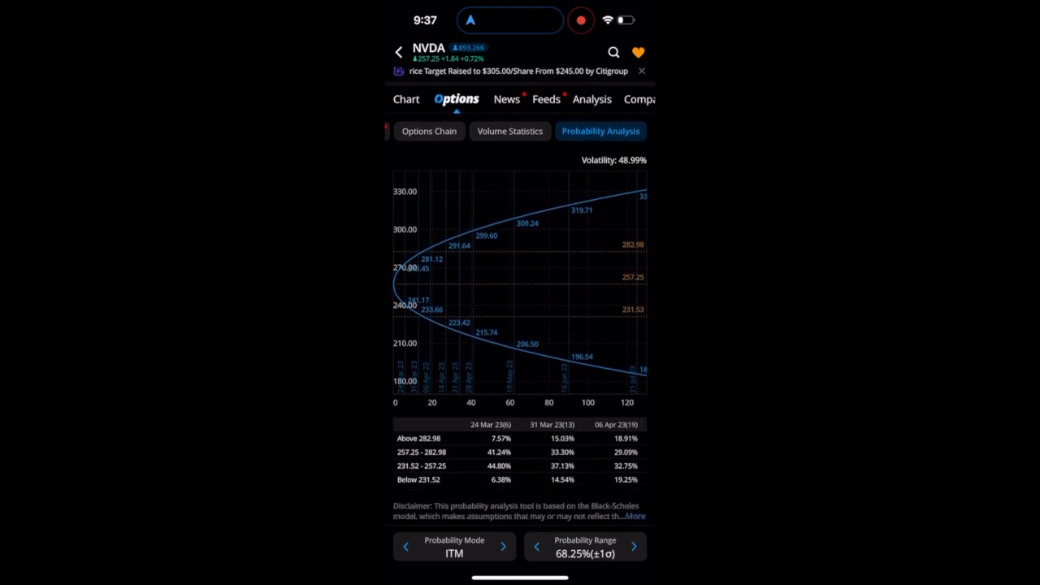
left_click(453, 546)
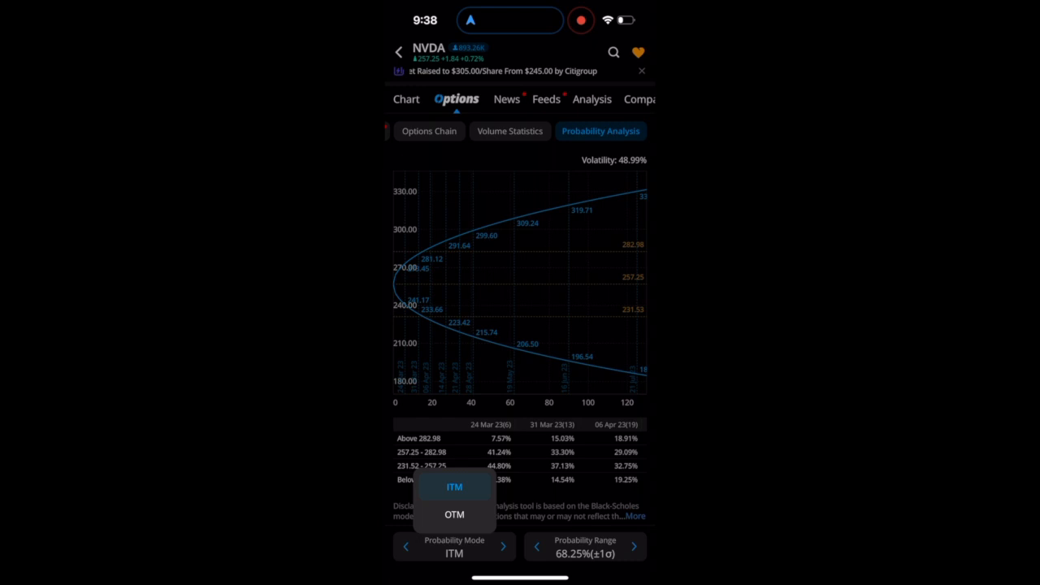
left_click(455, 513)
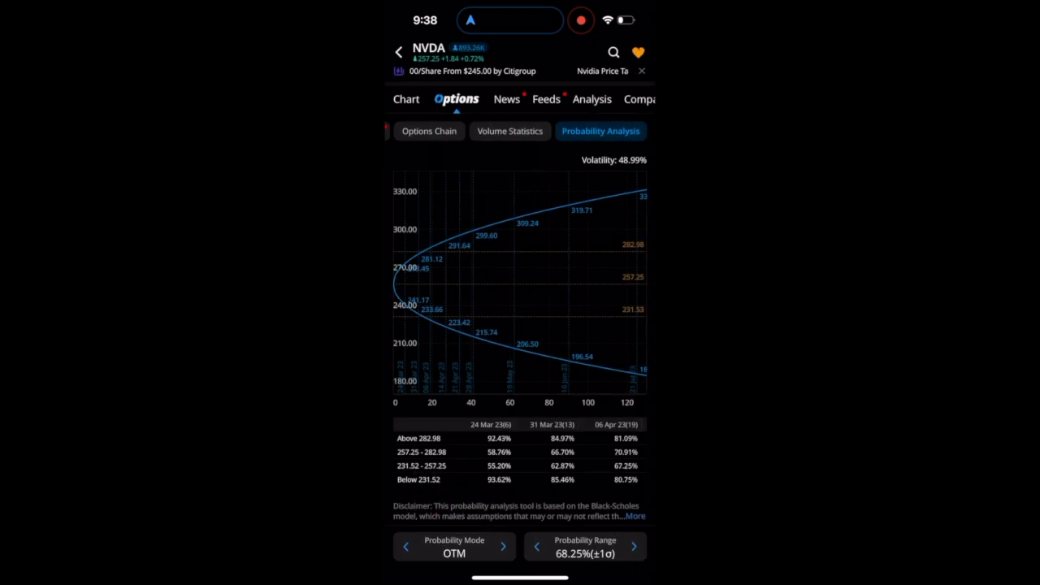
left_click(585, 546)
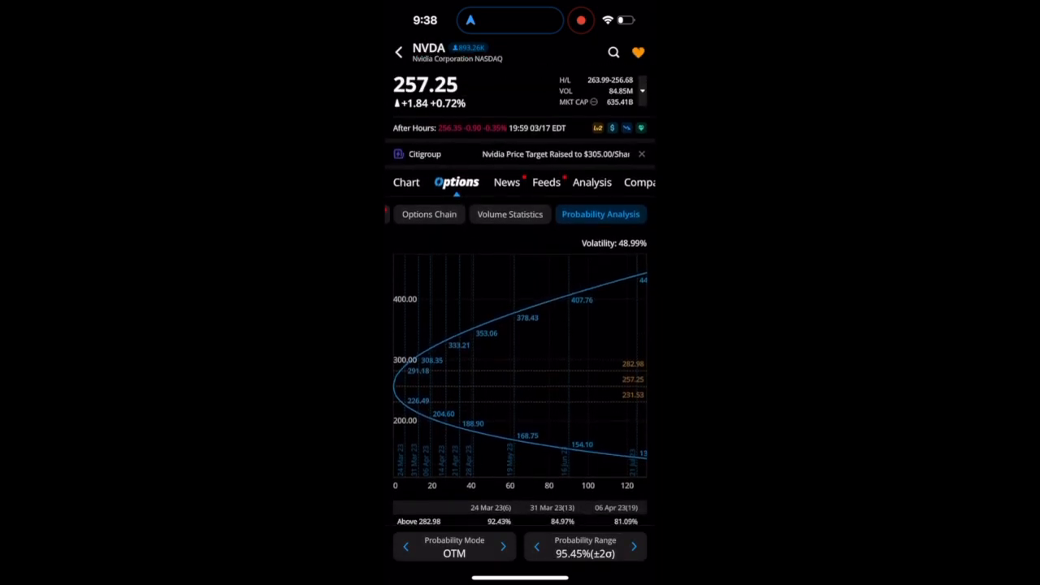
Step: Scroll through NVDA's Volume Distribution and Volume Analysis tables by strike
left_click(511, 215)
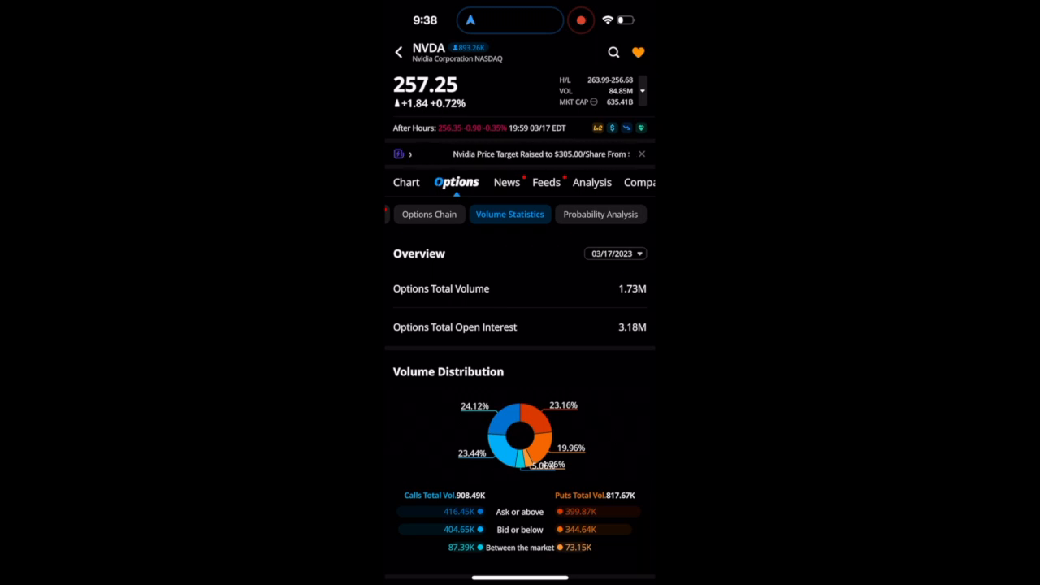
scroll("down", 3)
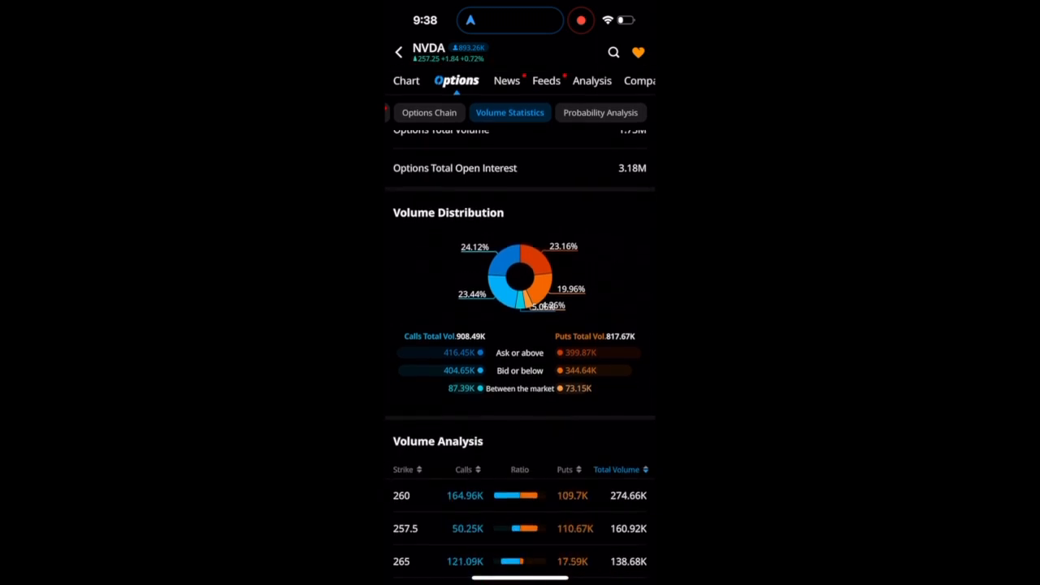
scroll("down", 3)
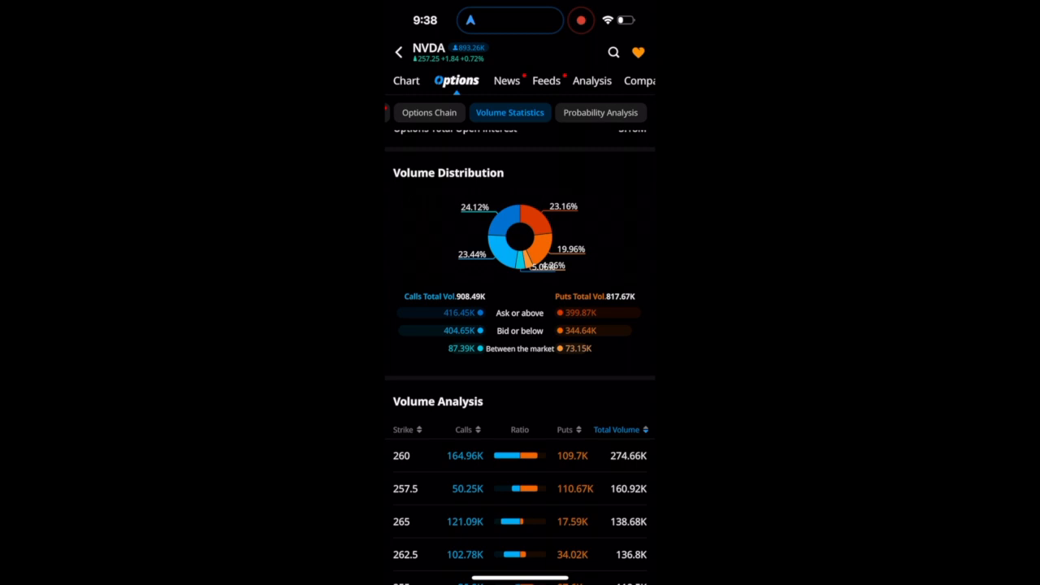
scroll("down", 3)
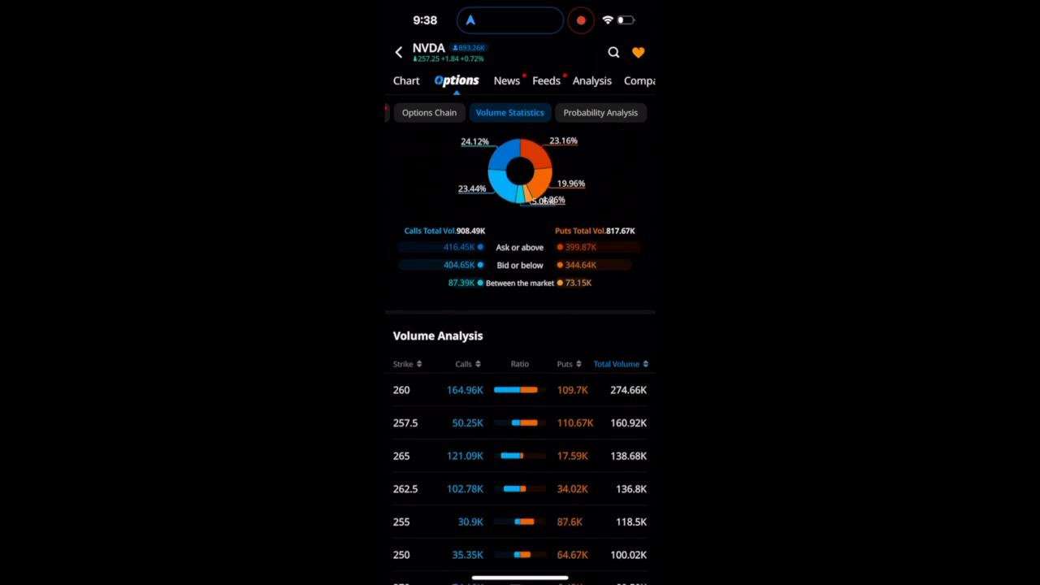
scroll("down", 3)
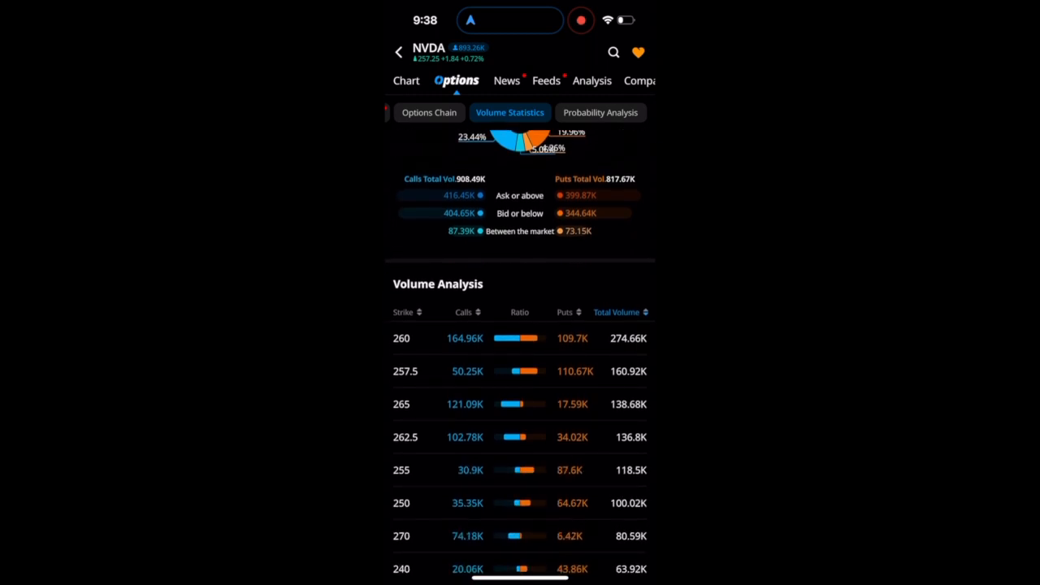
scroll("down", 3)
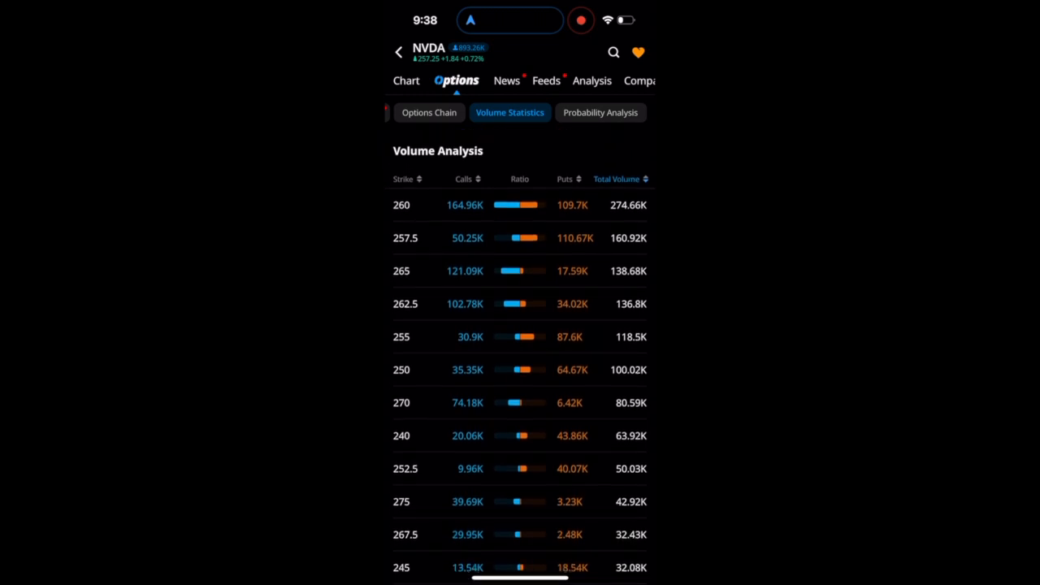
scroll("down", 3)
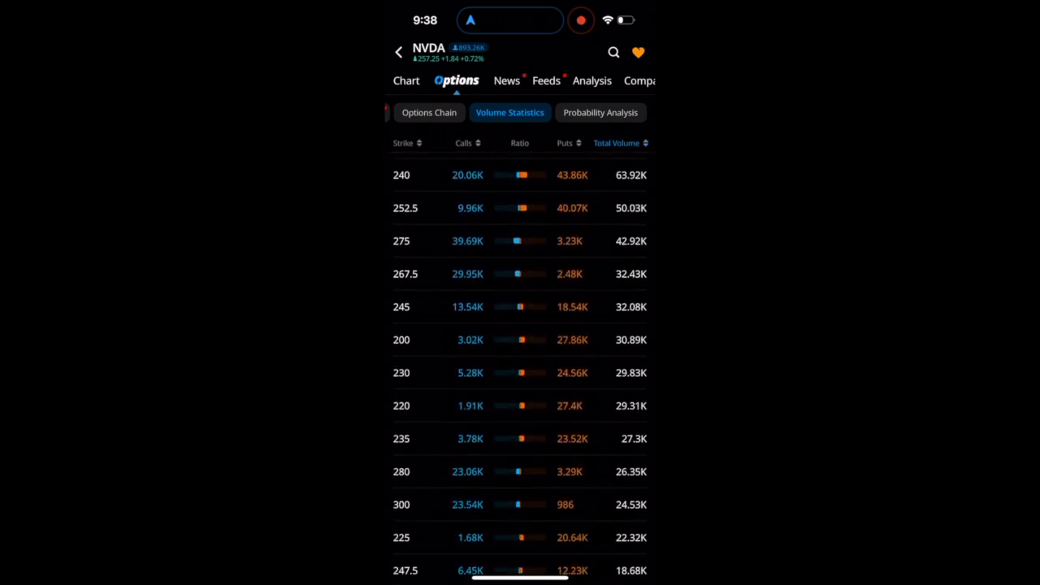
scroll("down", 3)
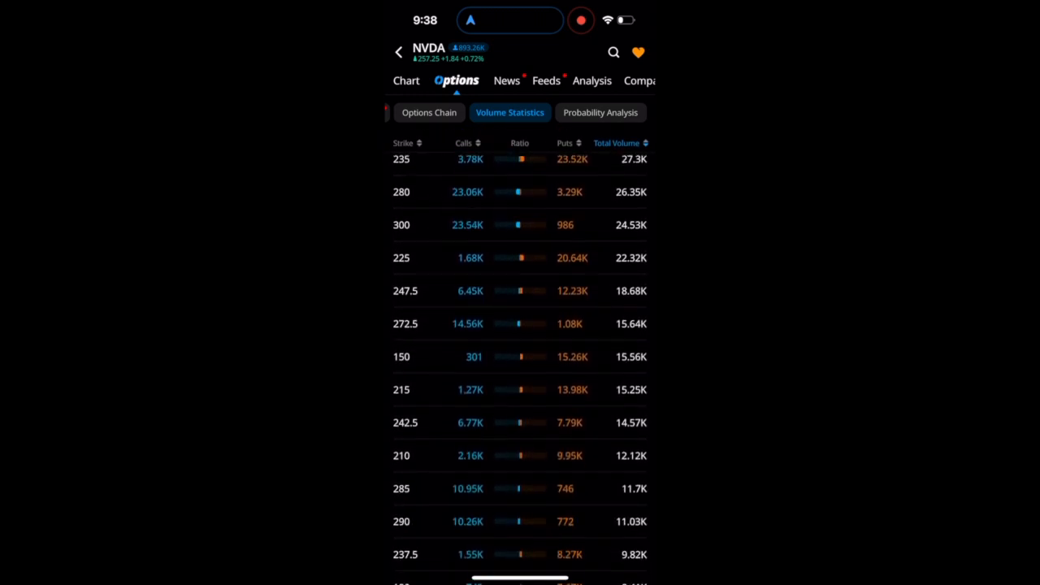
scroll("down", 3)
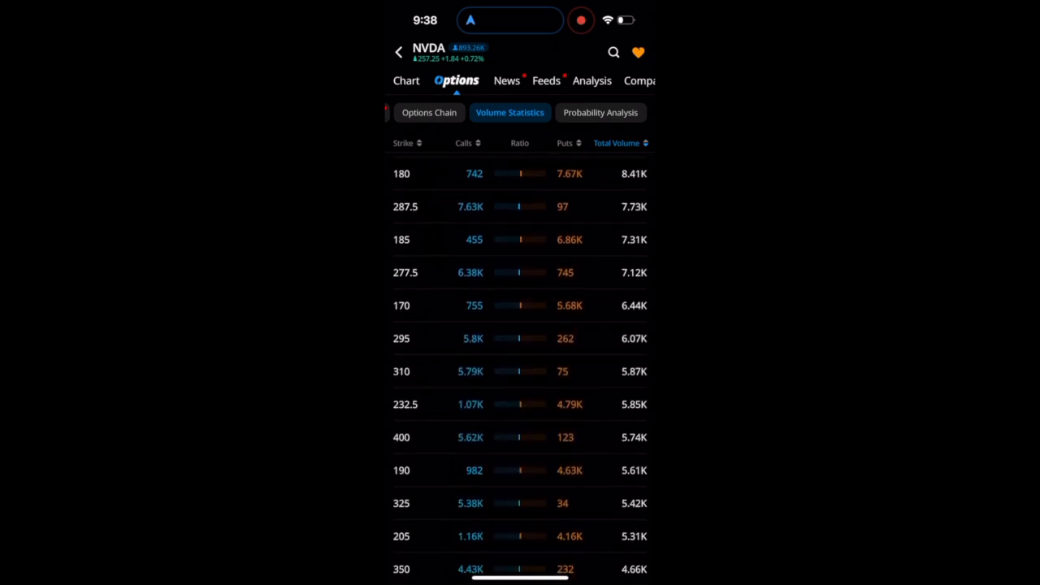
scroll("down", 3)
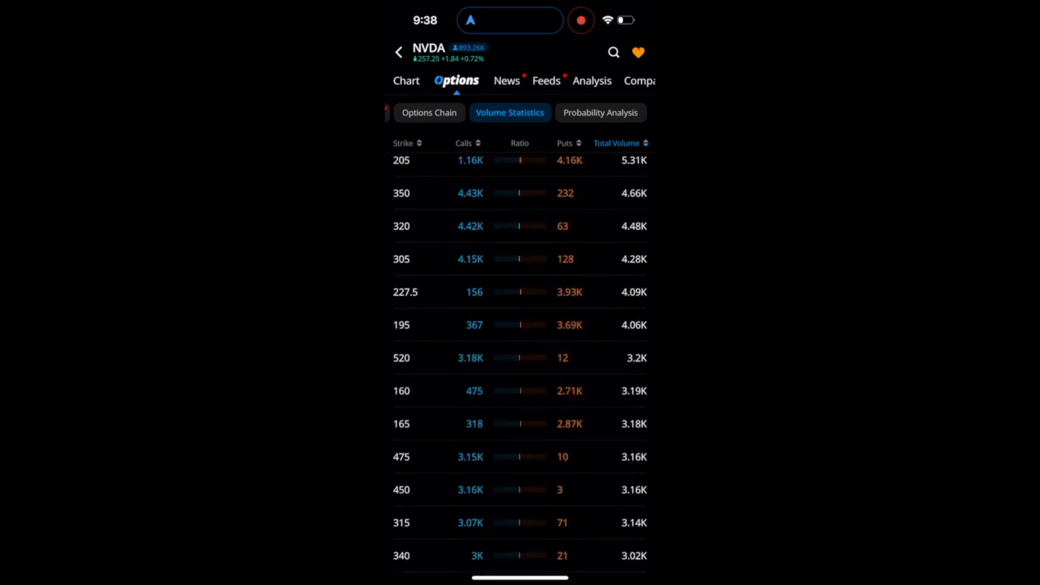
scroll("down", 3)
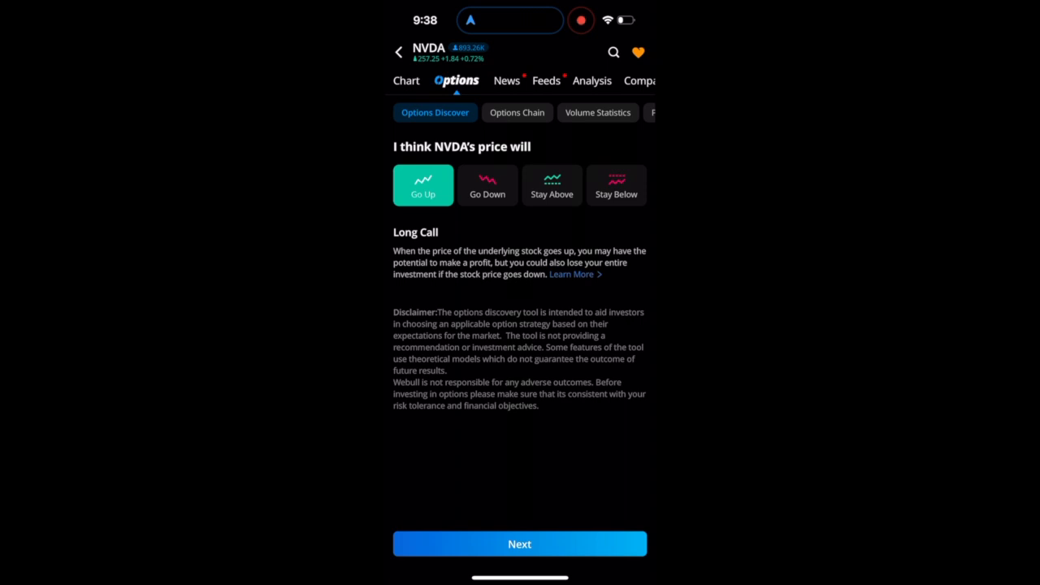
Step: Preview Go Down, Stay Above and Stay Below outlooks, settle on Go Down and continue to Long Put contracts
left_click(488, 185)
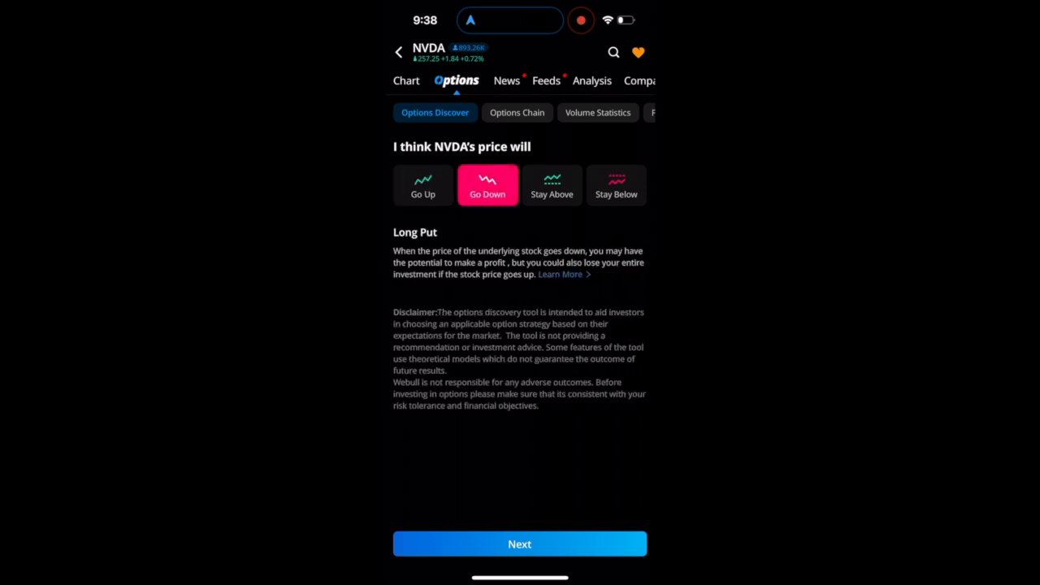
left_click(553, 185)
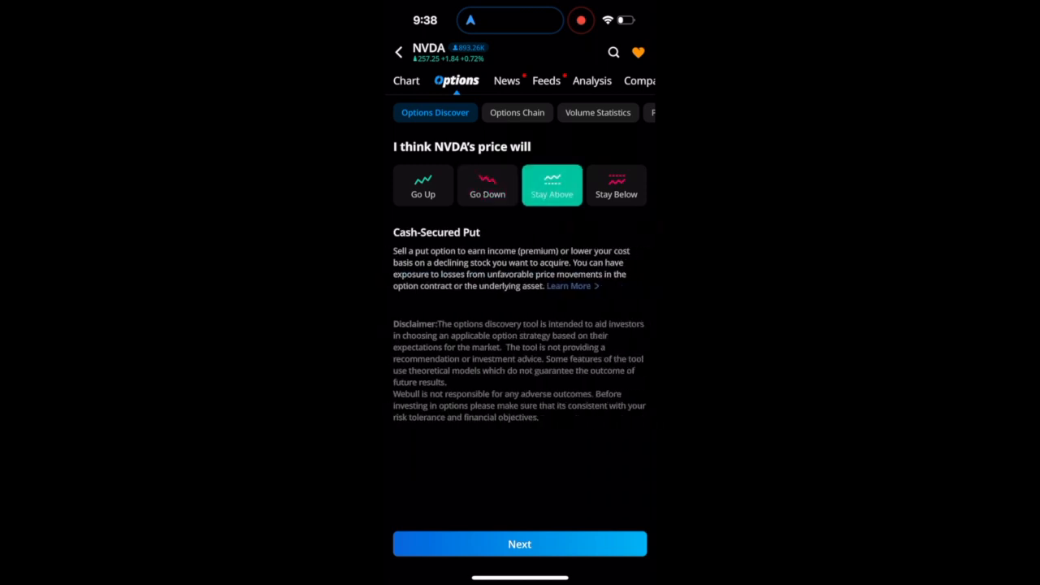
left_click(616, 185)
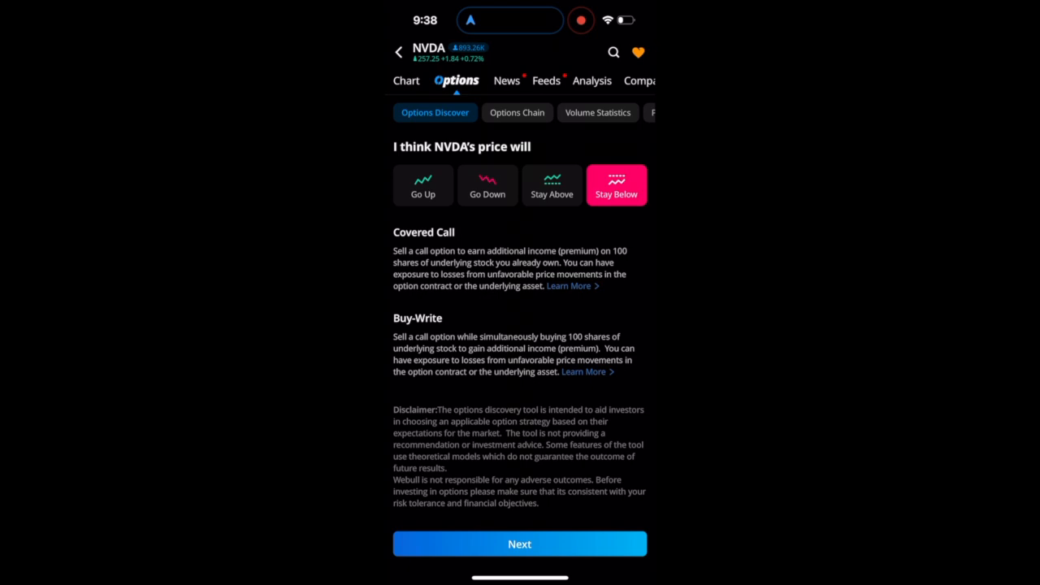
left_click(487, 185)
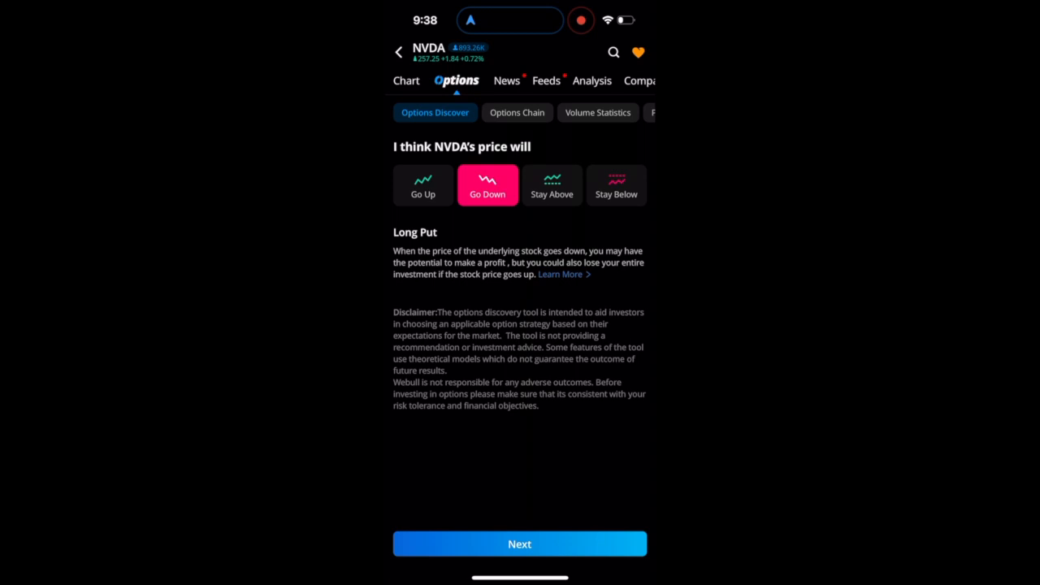
left_click(521, 543)
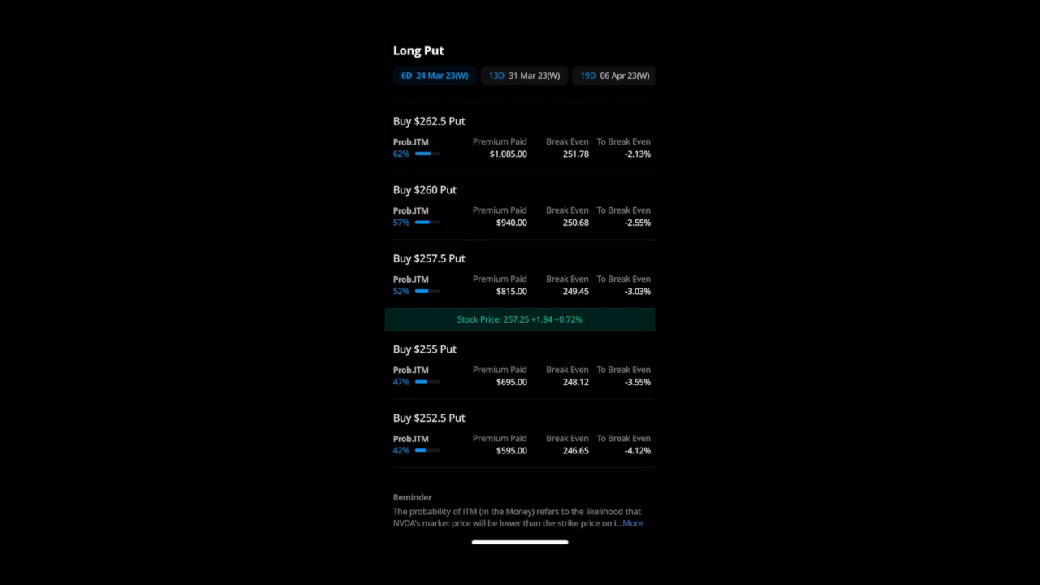
Step: Scroll through the suggested NVDA Long Put contracts with their premiums and break-evens
scroll("down", 3)
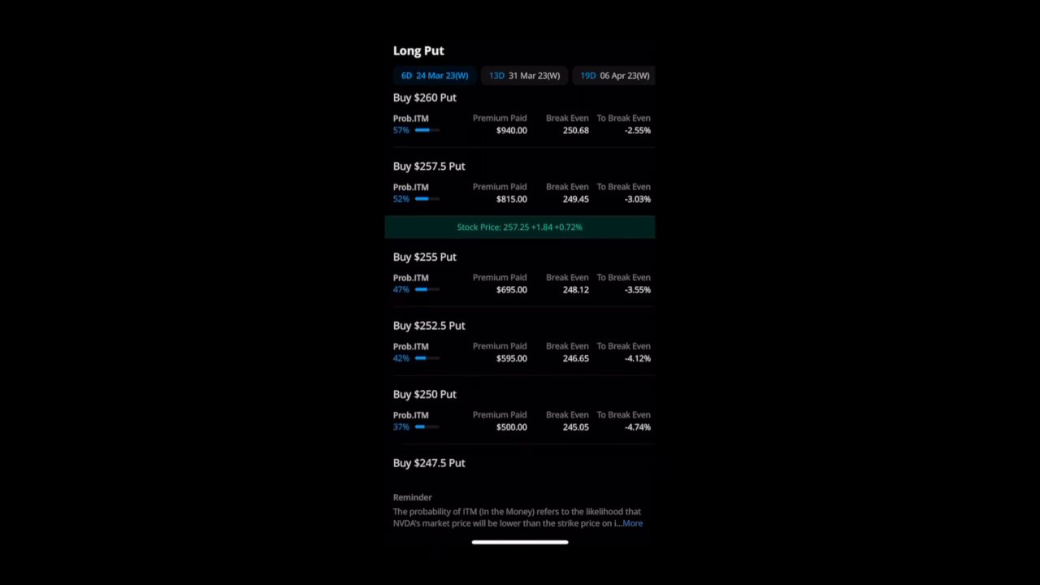
scroll("down", 3)
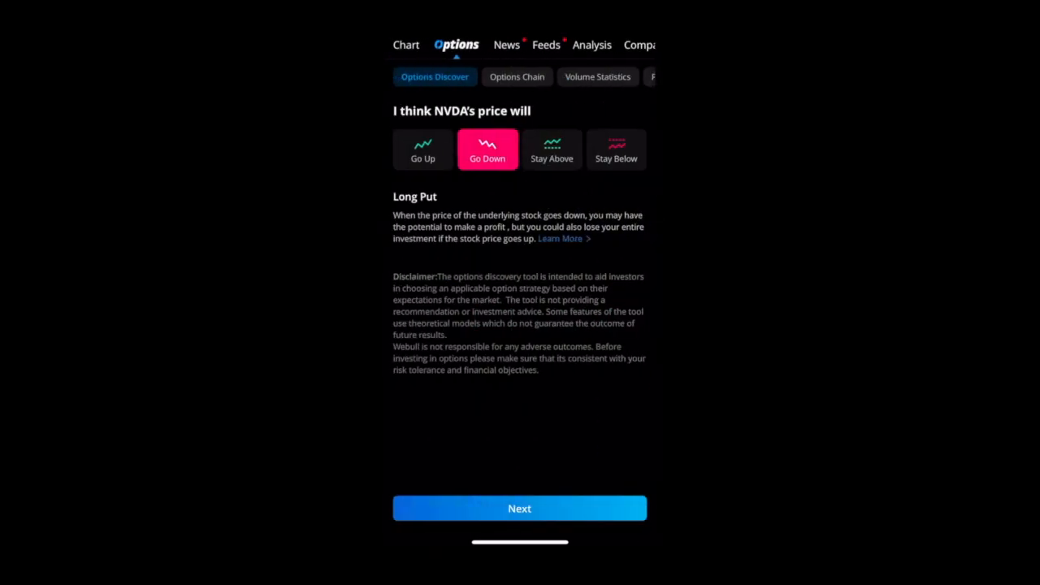
Step: Preview Stay Above and Go Up strategies, then move to NVDA's options chain of call strikes
left_click(552, 150)
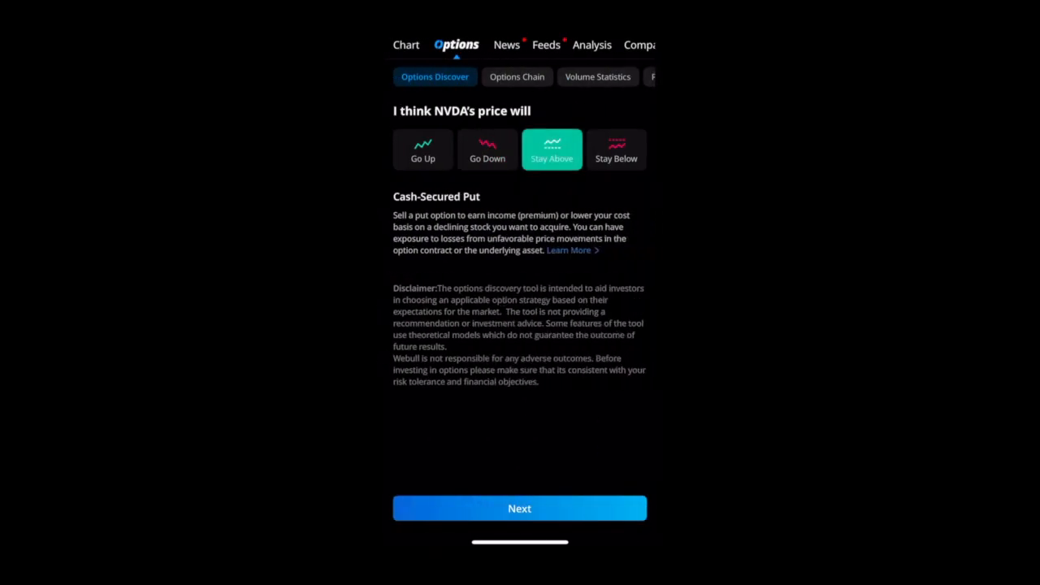
left_click(521, 507)
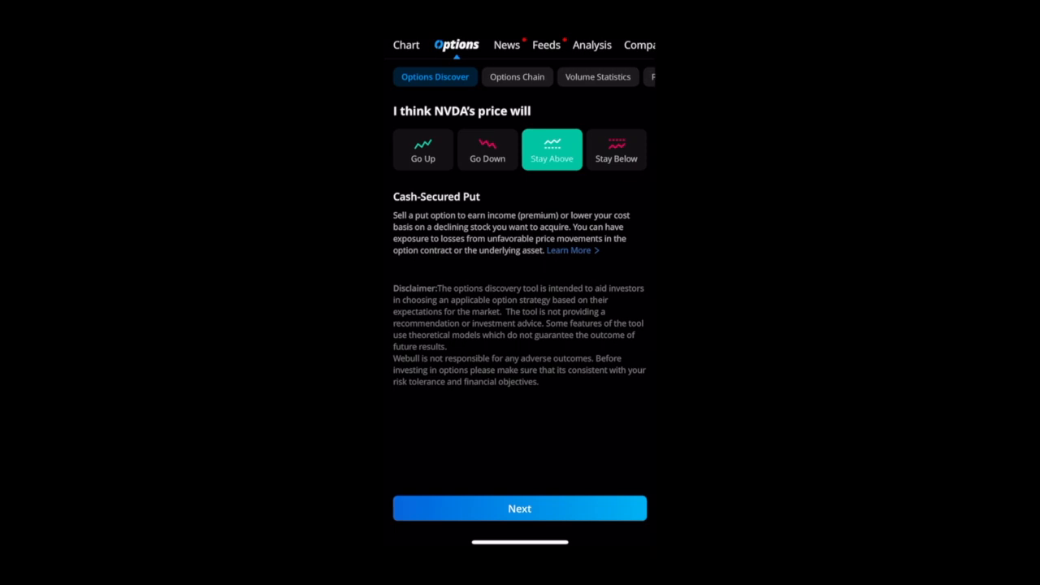
left_click(422, 150)
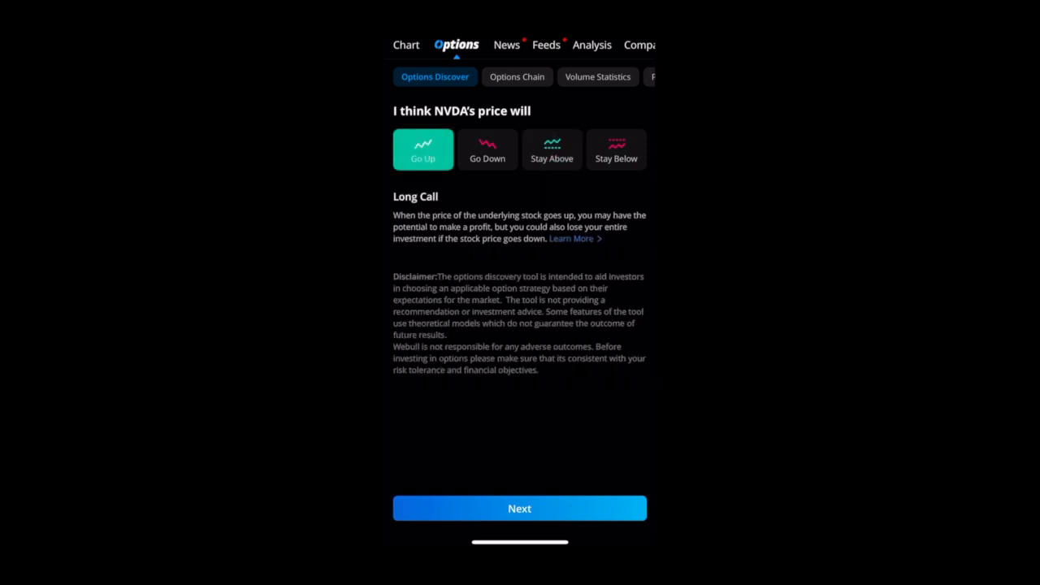
left_click(520, 507)
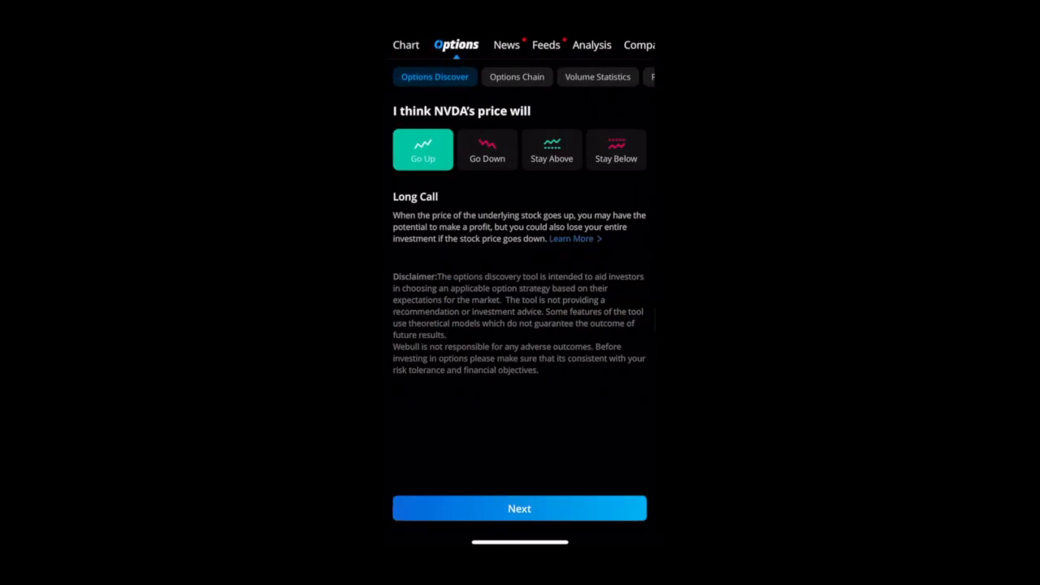
left_click(517, 76)
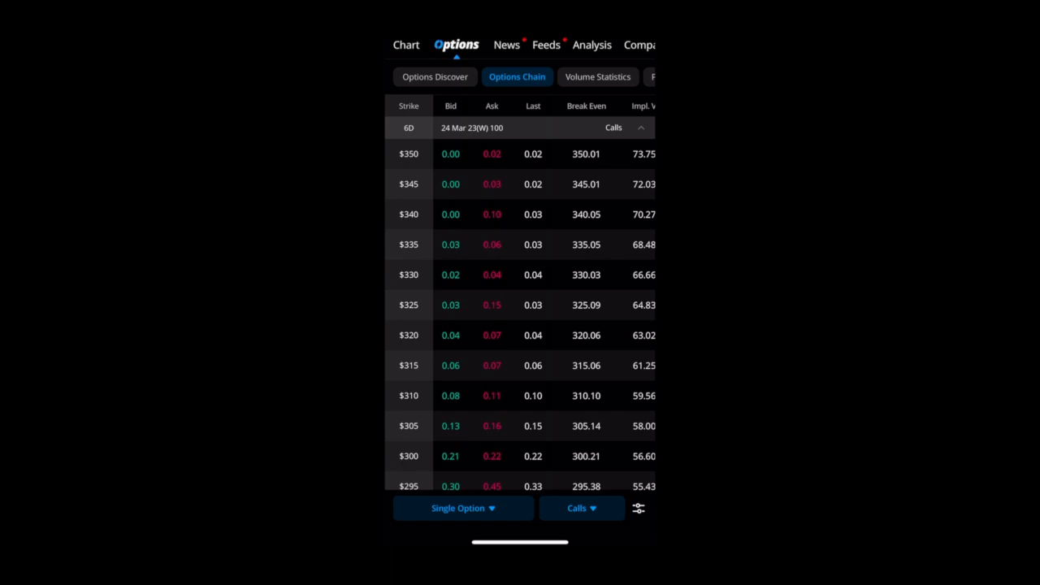
Step: Choose the NVDA $270 24 Mar 23 call from the chain and open its buy order ticket
scroll("down", 3)
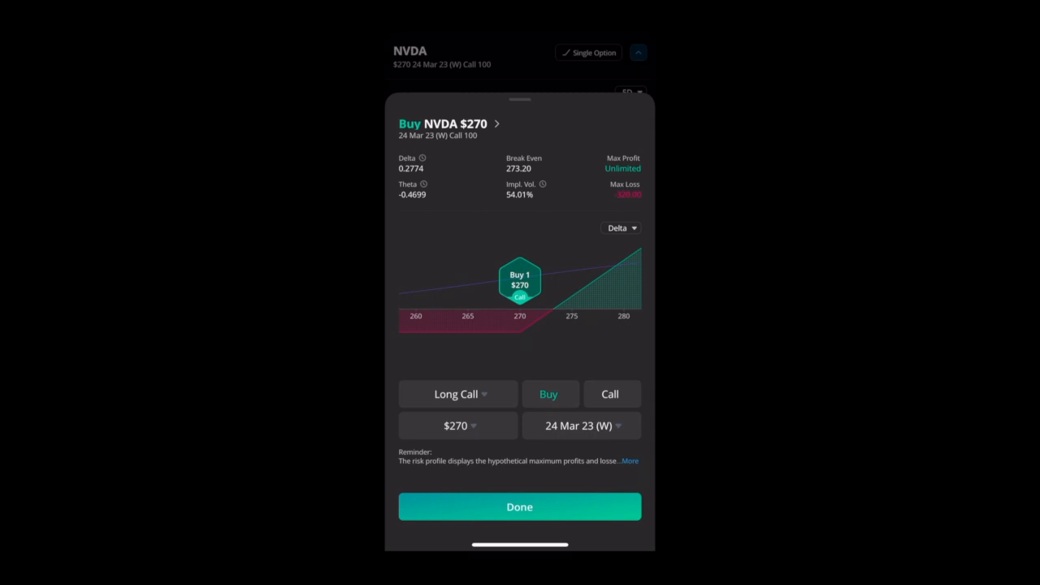
left_click(520, 507)
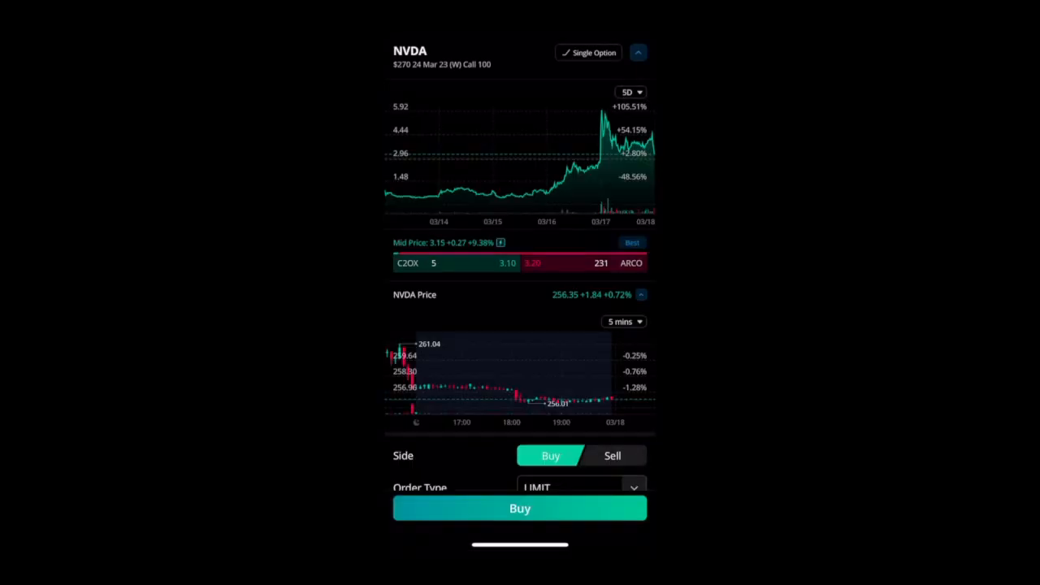
Step: Review the $270 call order at a 3.20 limit for 1 contract and list the available order types
scroll("down", 3)
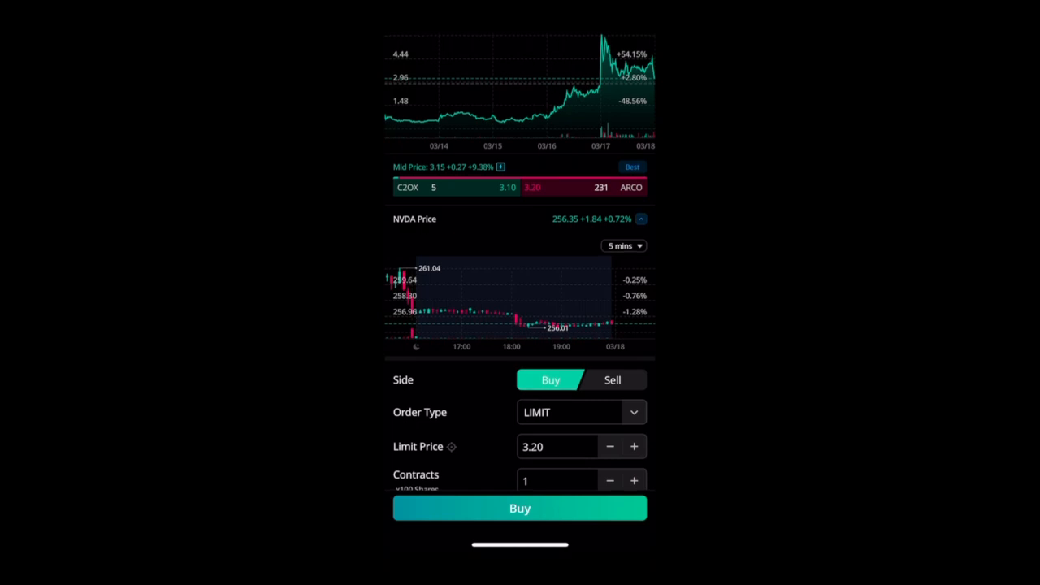
left_click(580, 413)
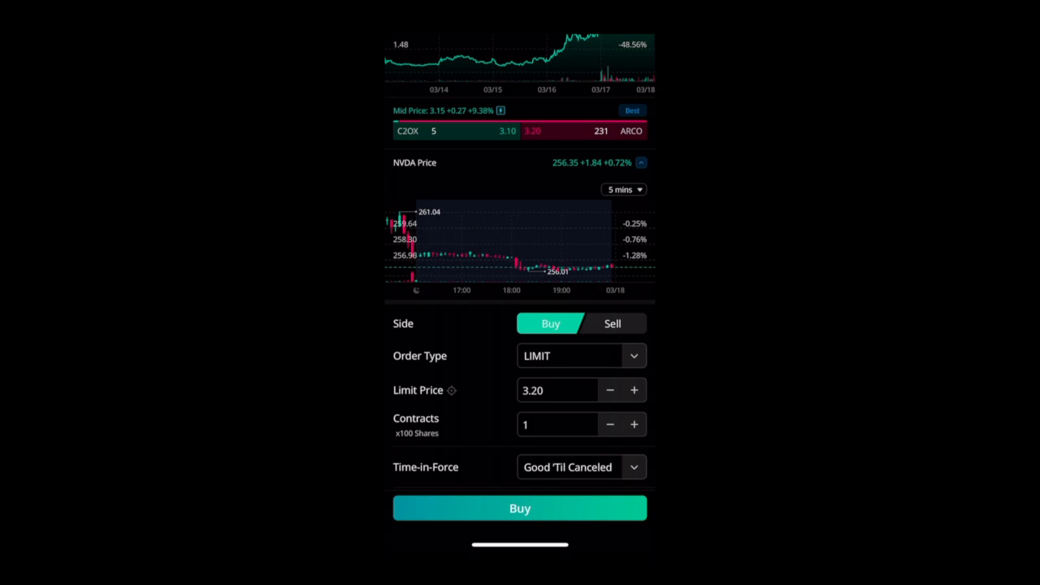
left_click(581, 356)
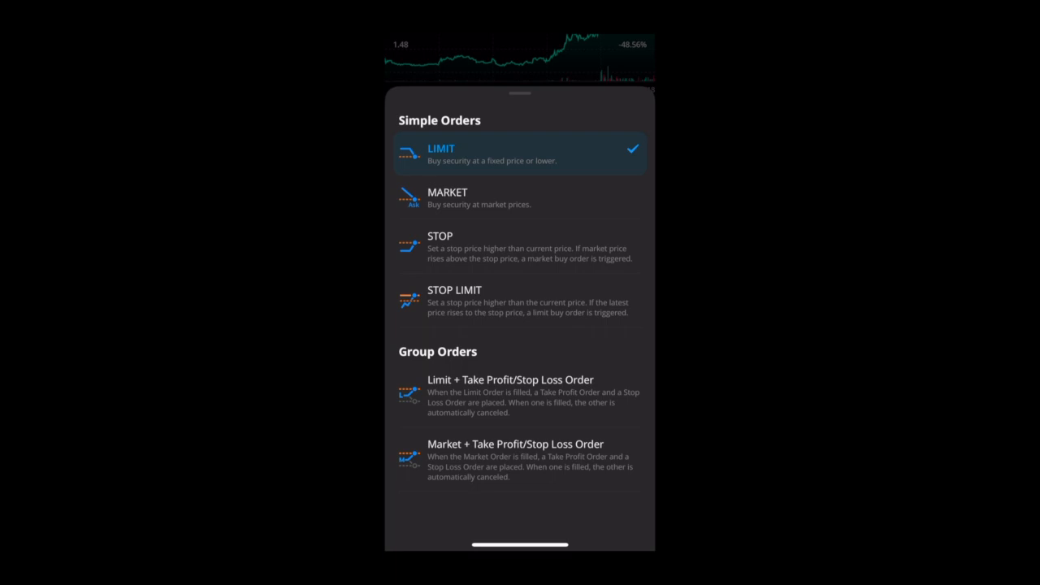
Step: Set the NVDA call order type to Limit + TP/SL, then switch it to Market + TP/SL
left_click(511, 397)
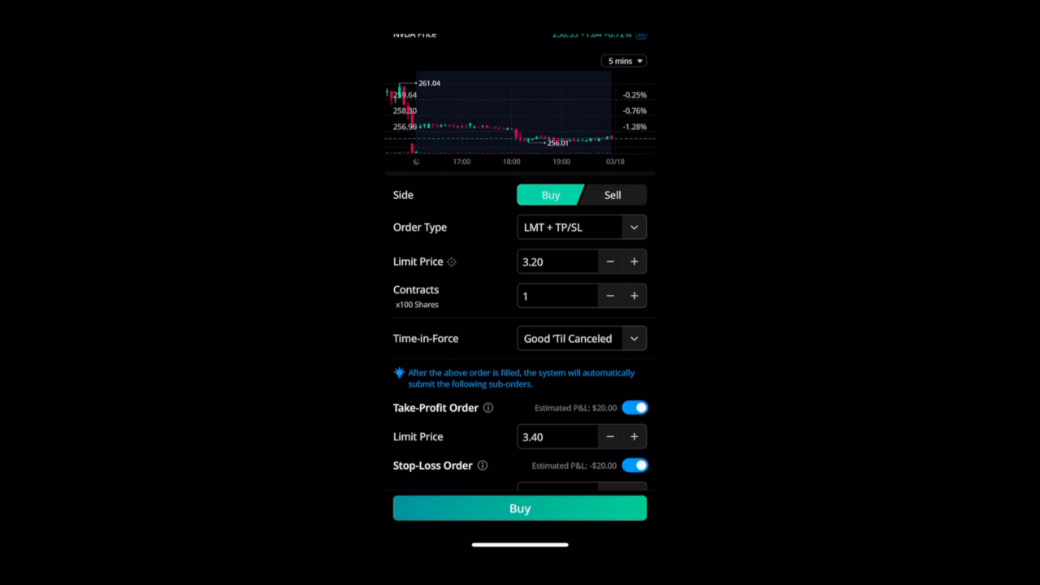
scroll("down", 3)
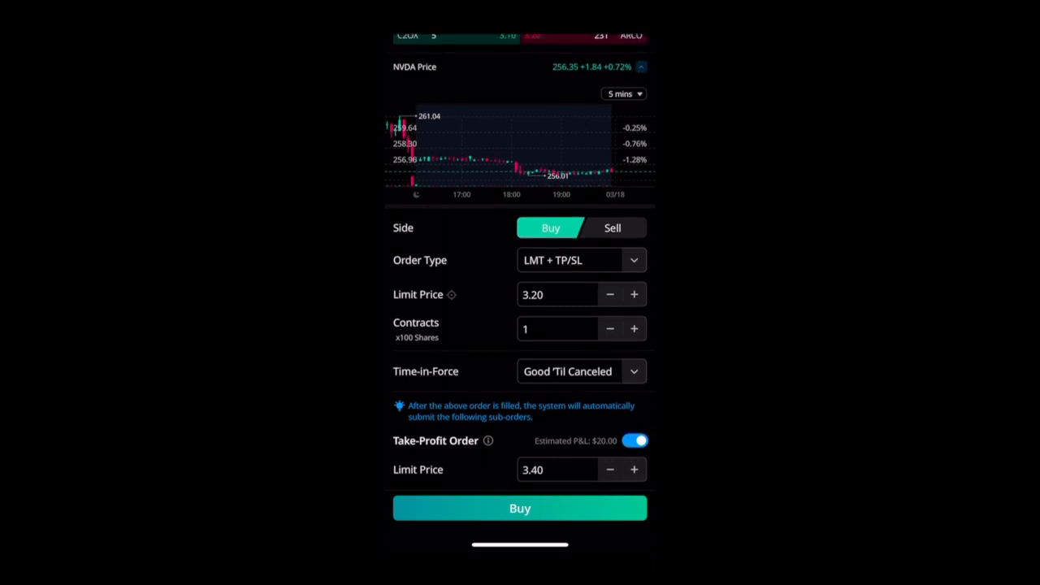
left_click(582, 260)
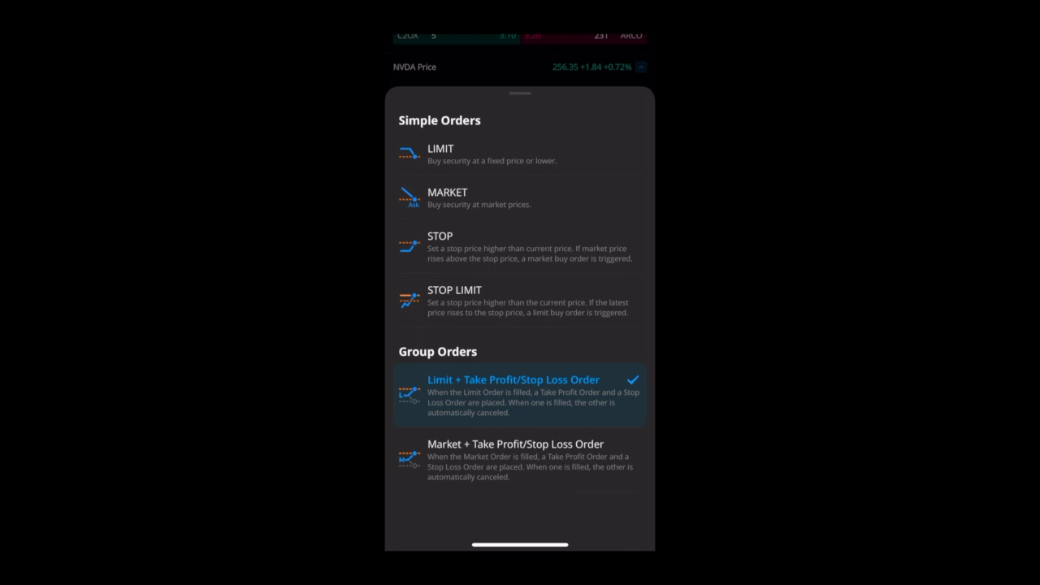
left_click(515, 444)
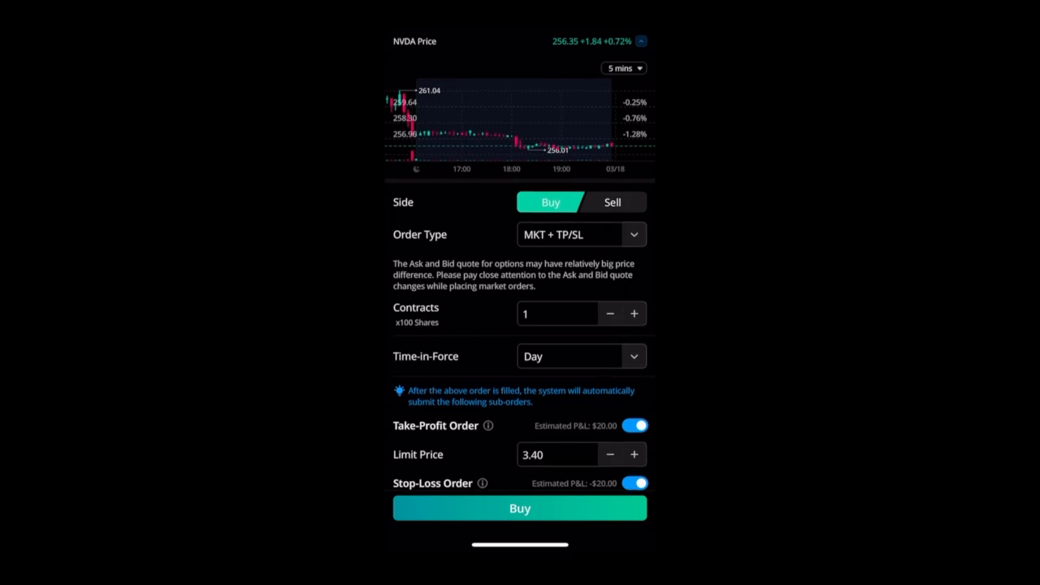
scroll("down", 3)
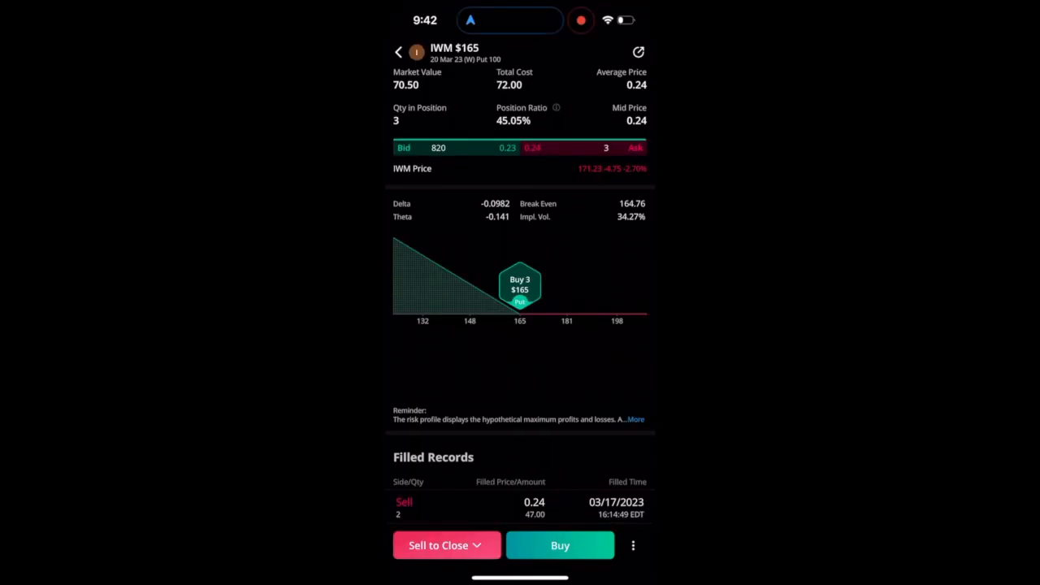
Step: From the IWM $165 put's Sell to Close menu, create a rolling order
left_click(445, 546)
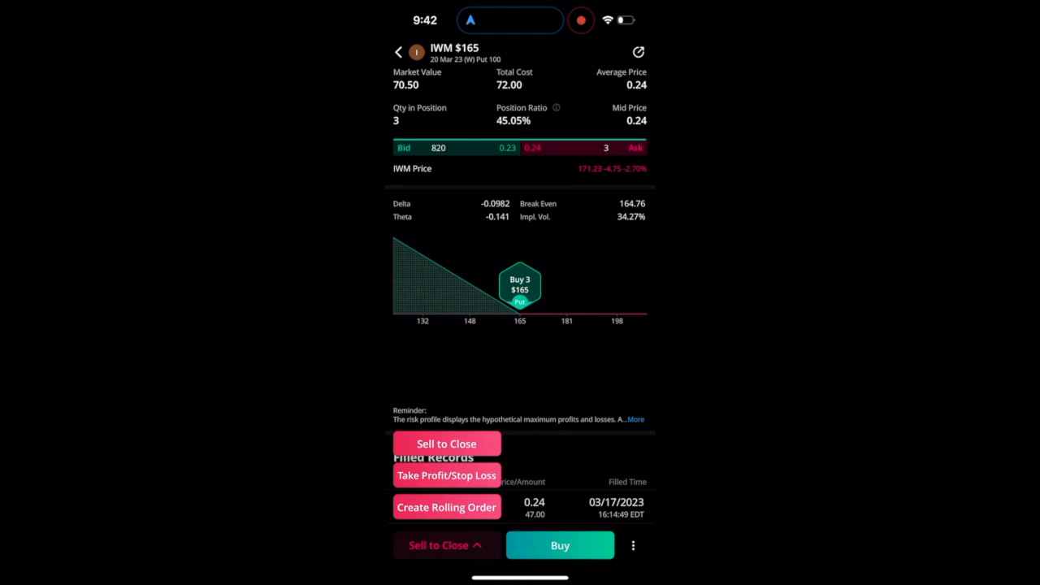
left_click(446, 474)
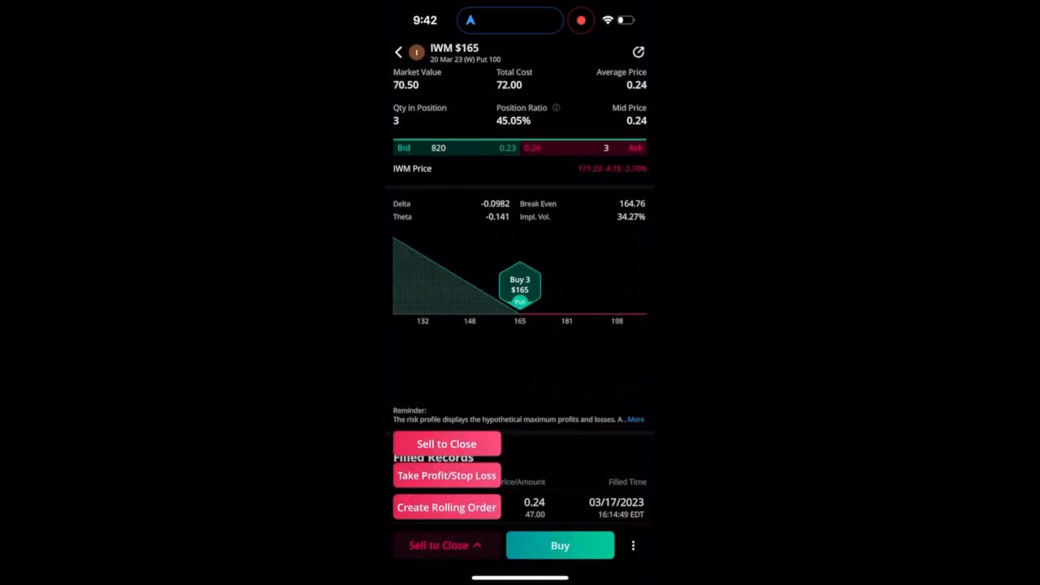
left_click(445, 507)
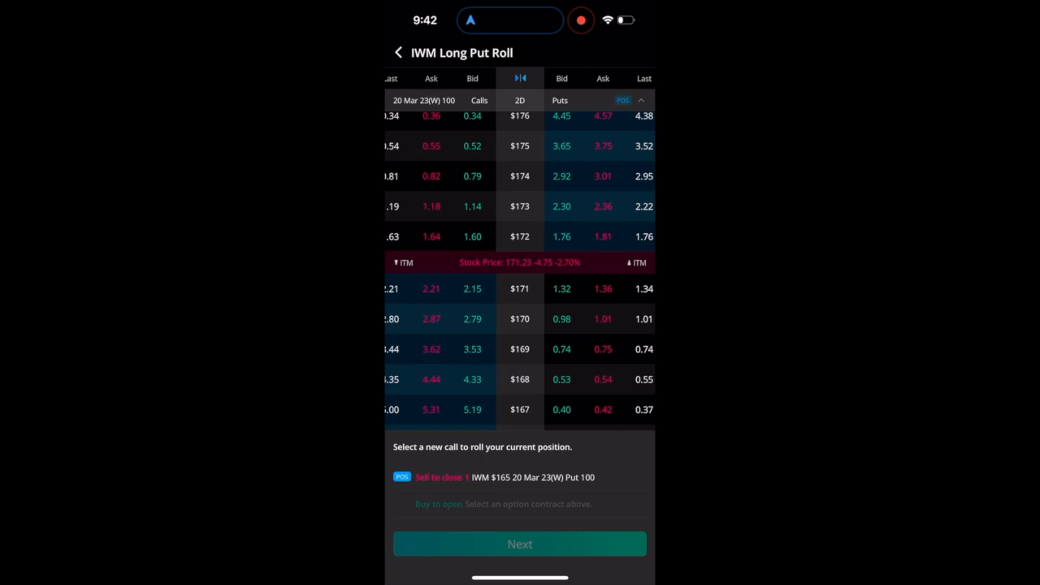
Step: Pick the IWM $160 27 Mar 23 weekly put as the roll target, then return to the position
scroll("down", 3)
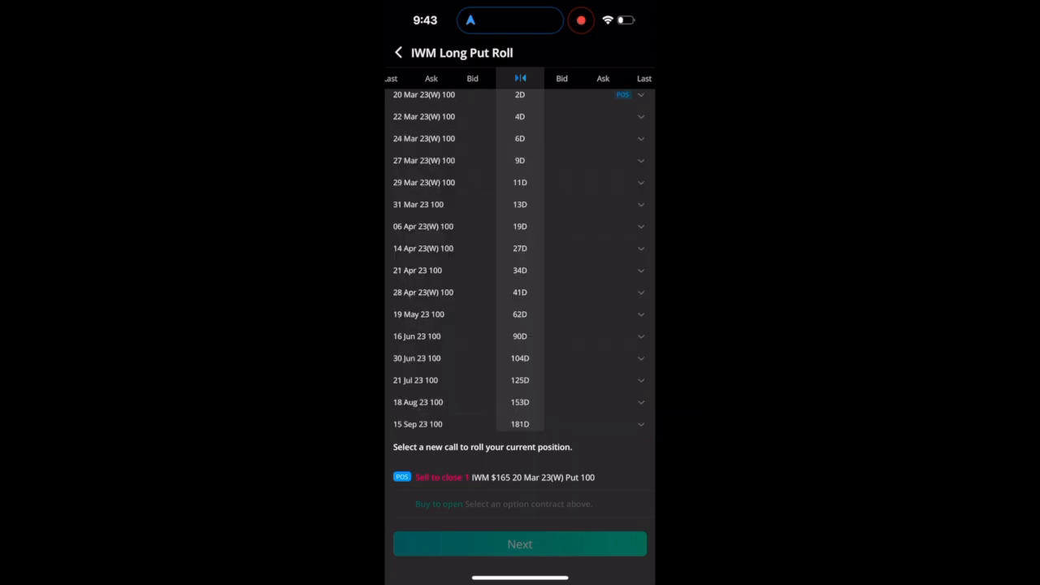
scroll("down", 3)
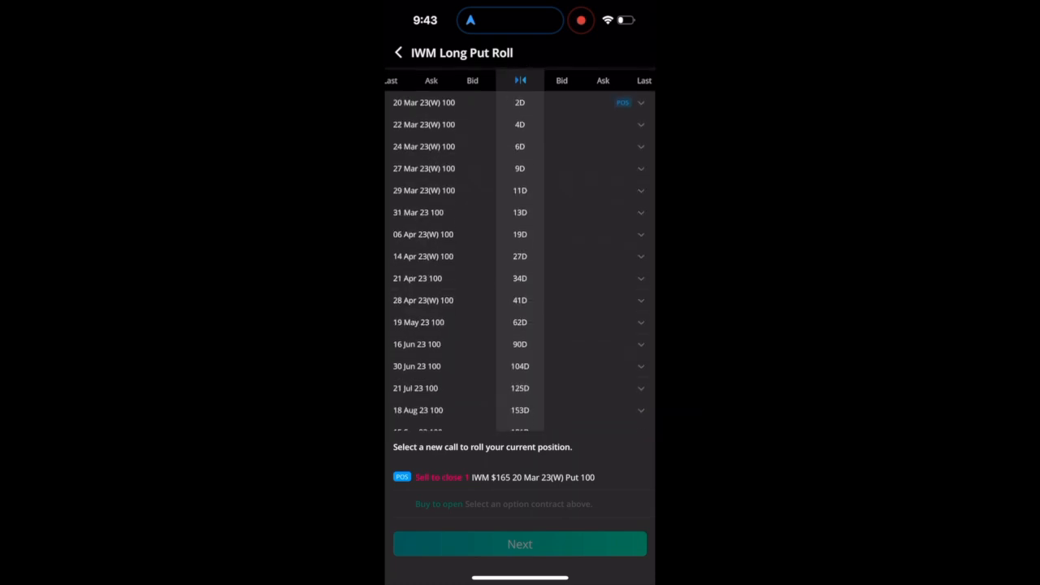
scroll("down", 3)
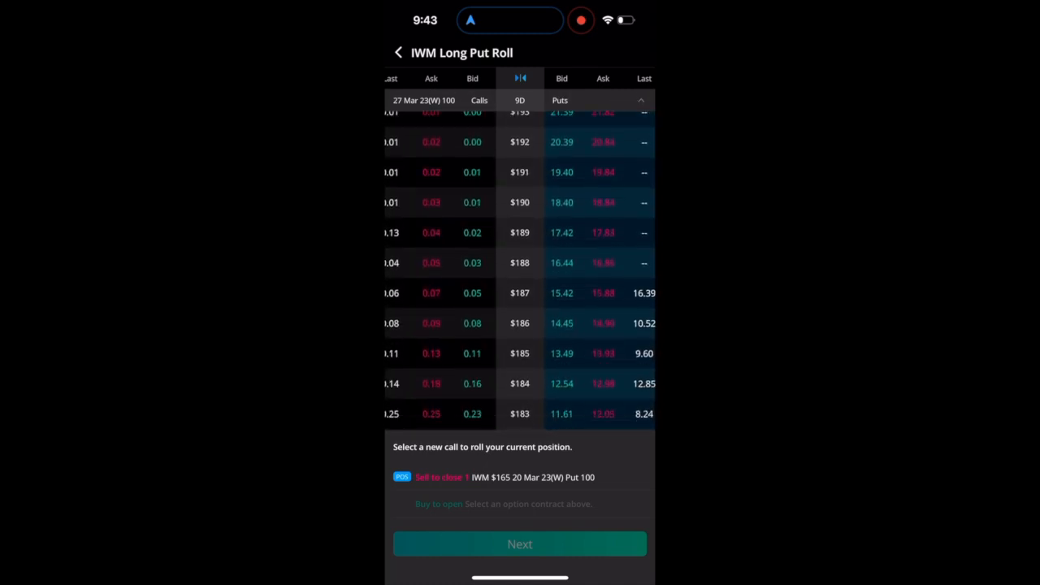
scroll("down", 3)
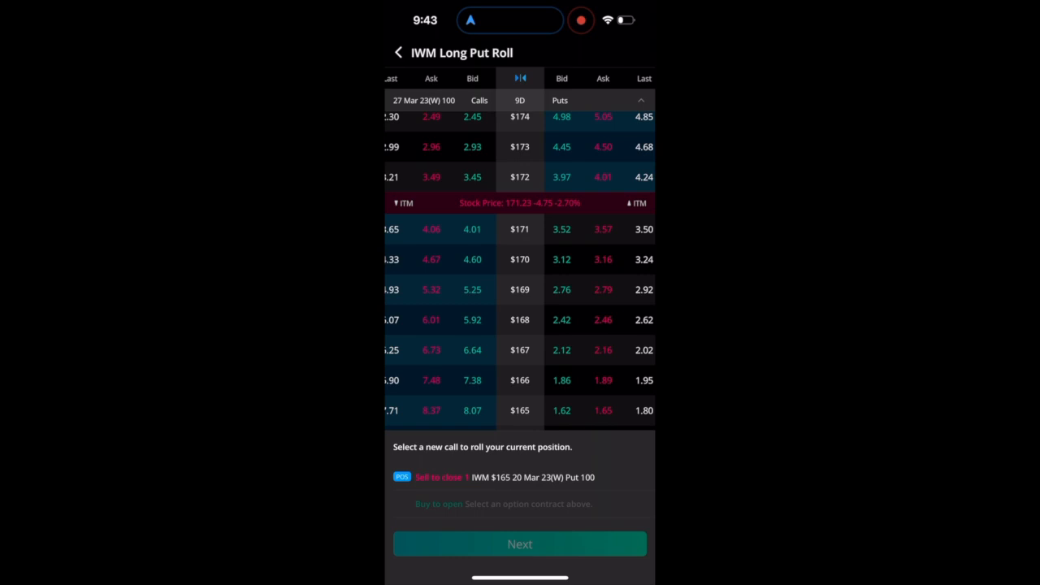
scroll("down", 3)
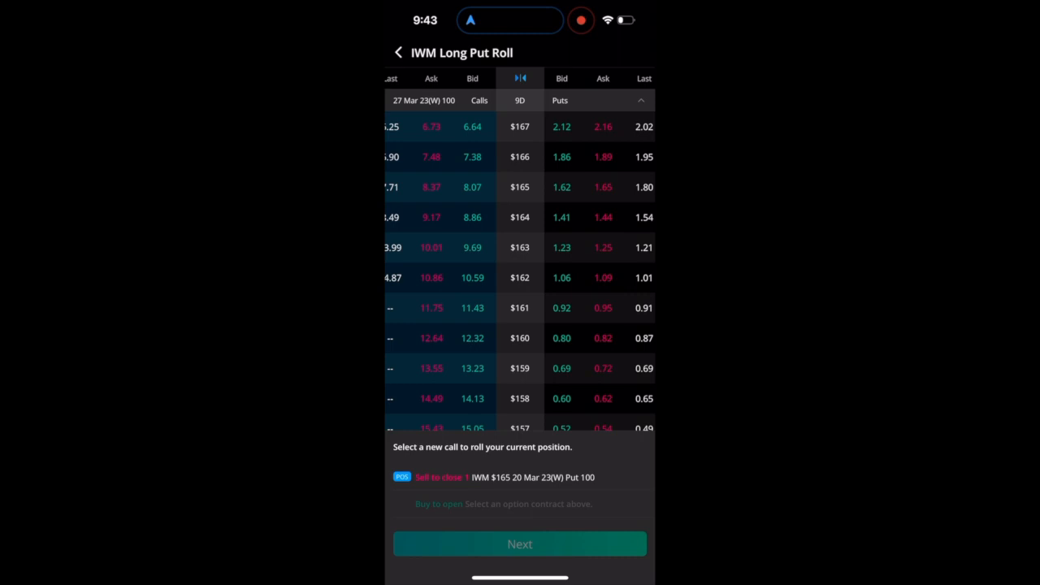
left_click(563, 338)
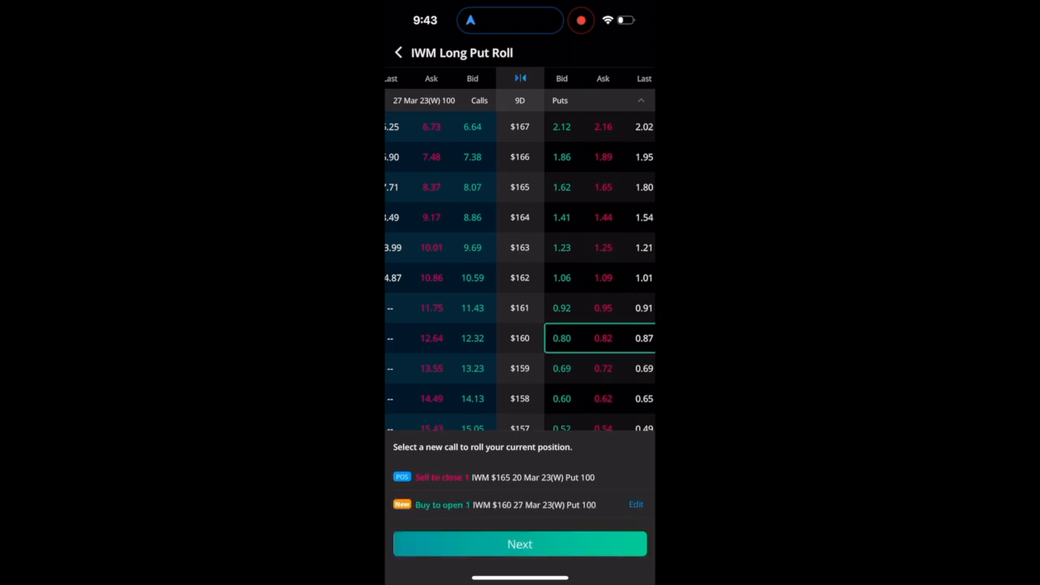
left_click(521, 543)
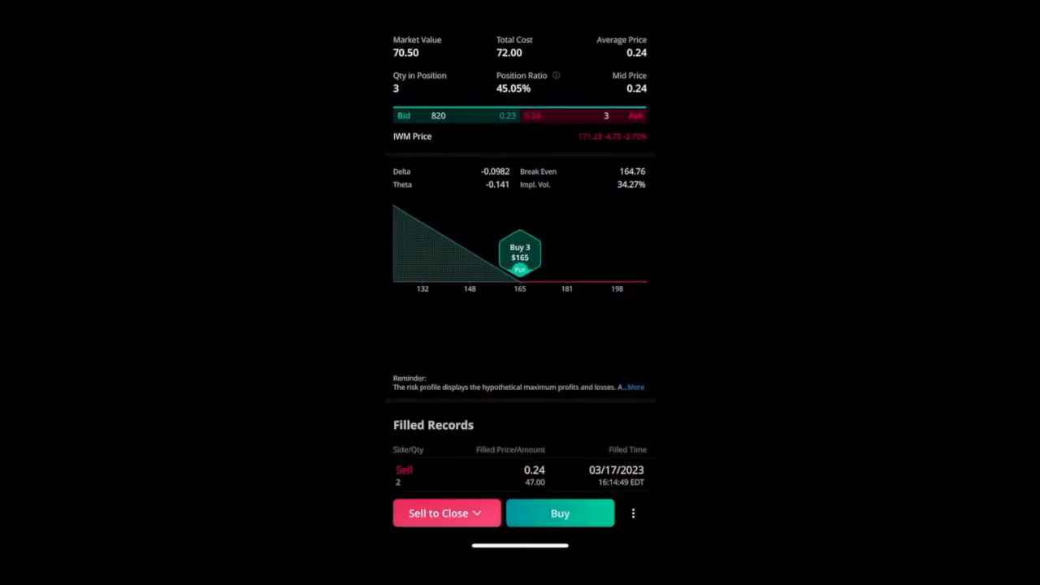
Step: Start a Sell to Close order for the three IWM puts and show its order type choices
left_click(439, 514)
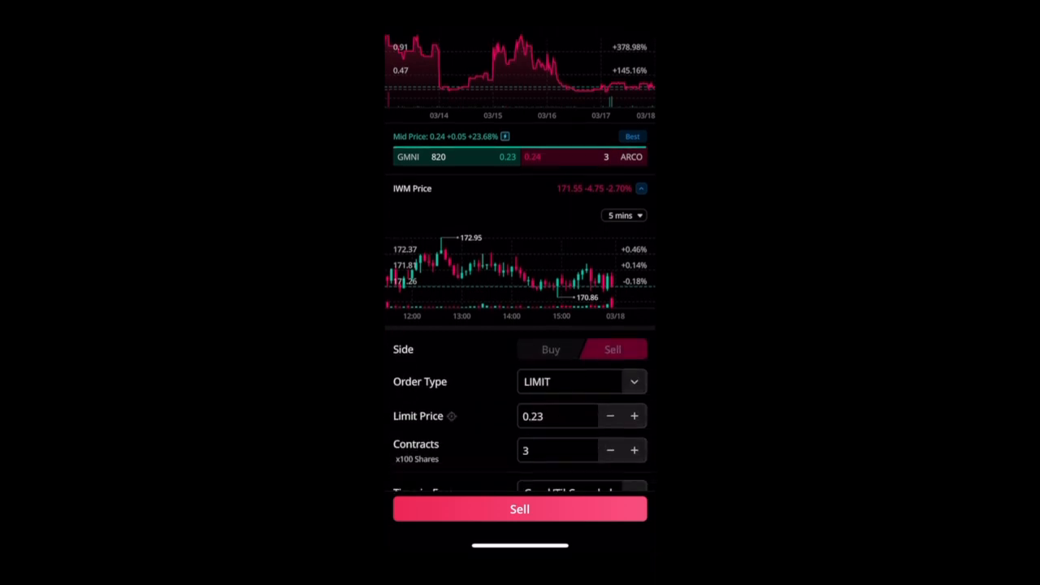
left_click(582, 380)
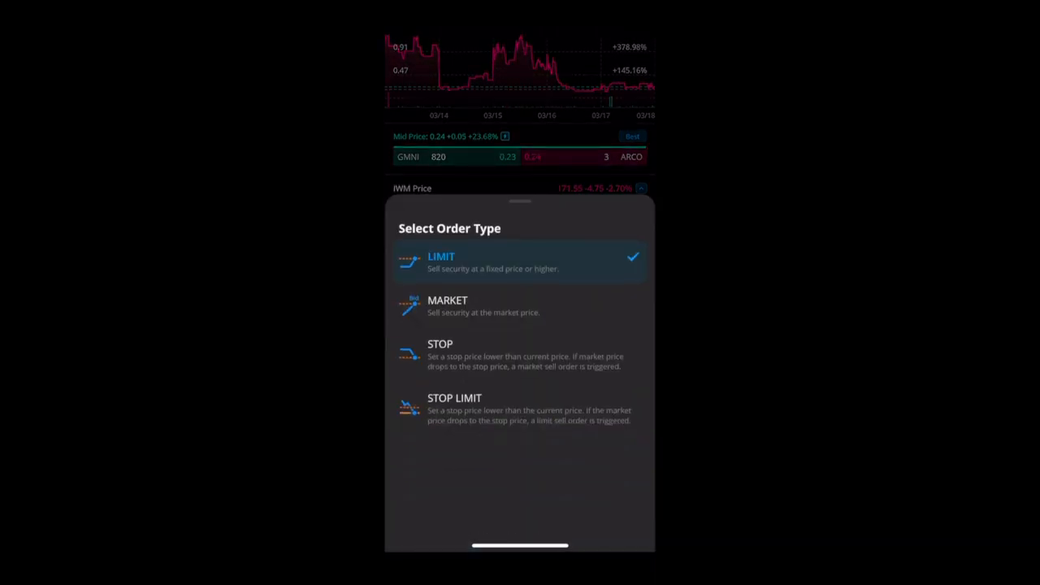